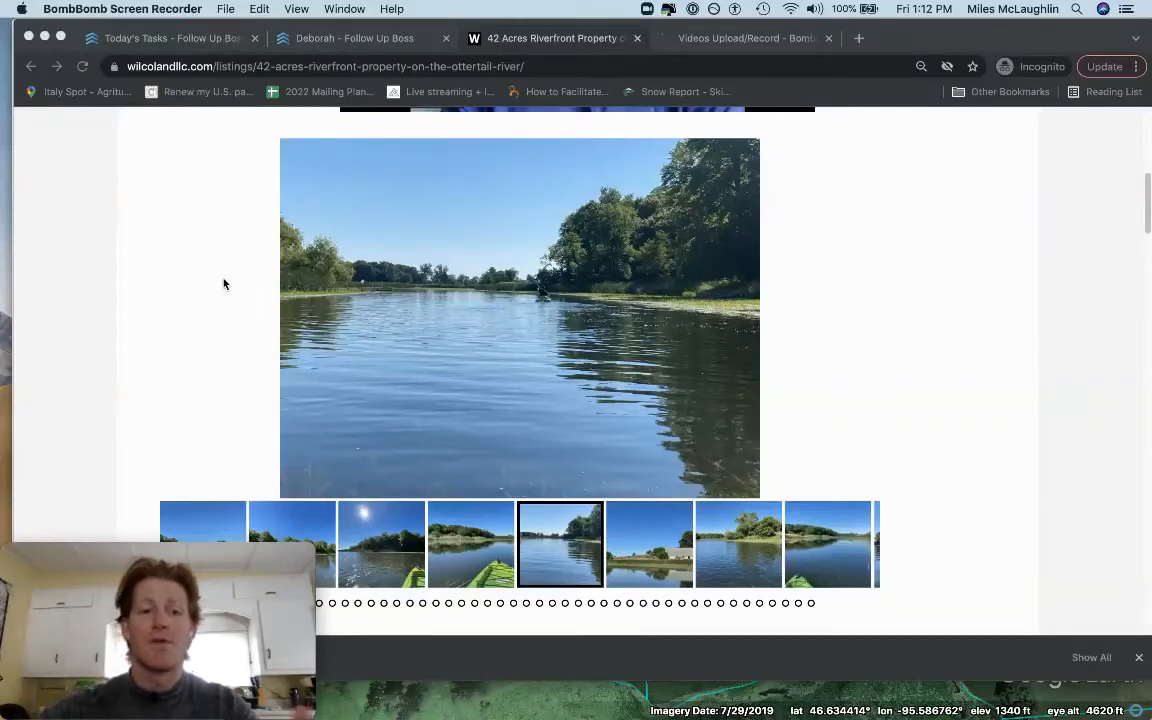
{"action": "mouse_move", "coordinate": [256, 470]}
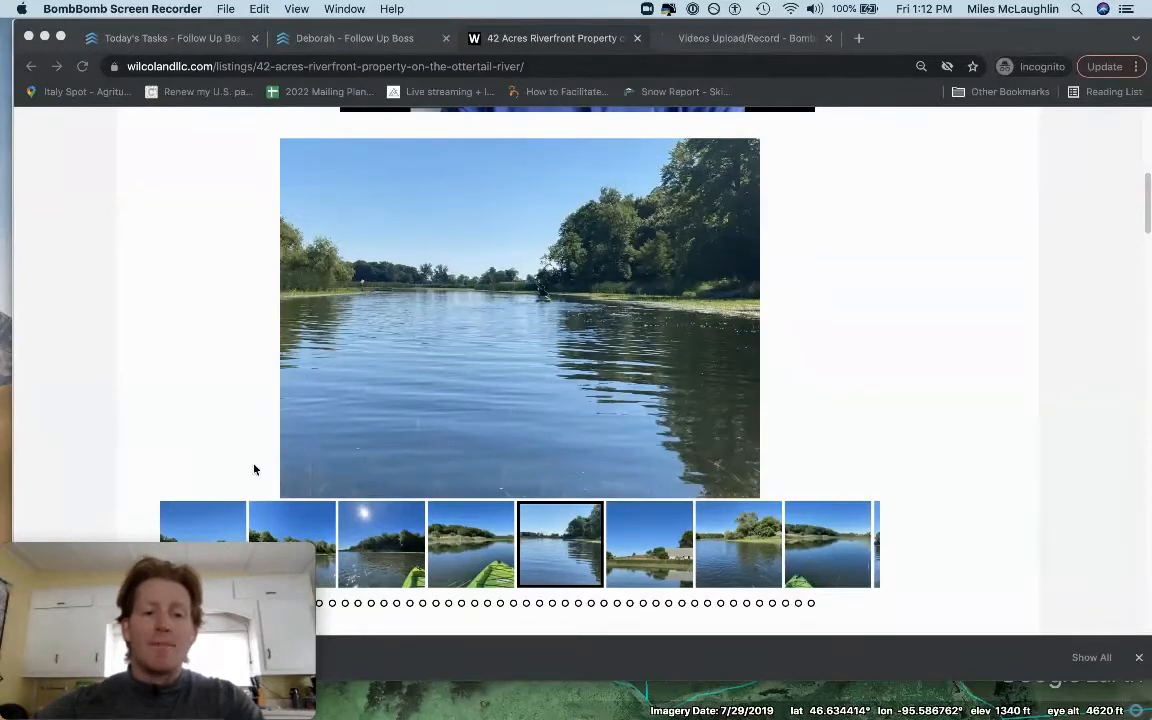
Step: Scroll the 42-acre Ottertail River listing down past the gallery to its description paragraphs
{"action": "scroll", "scroll_direction": "down", "scroll_amount": 3}
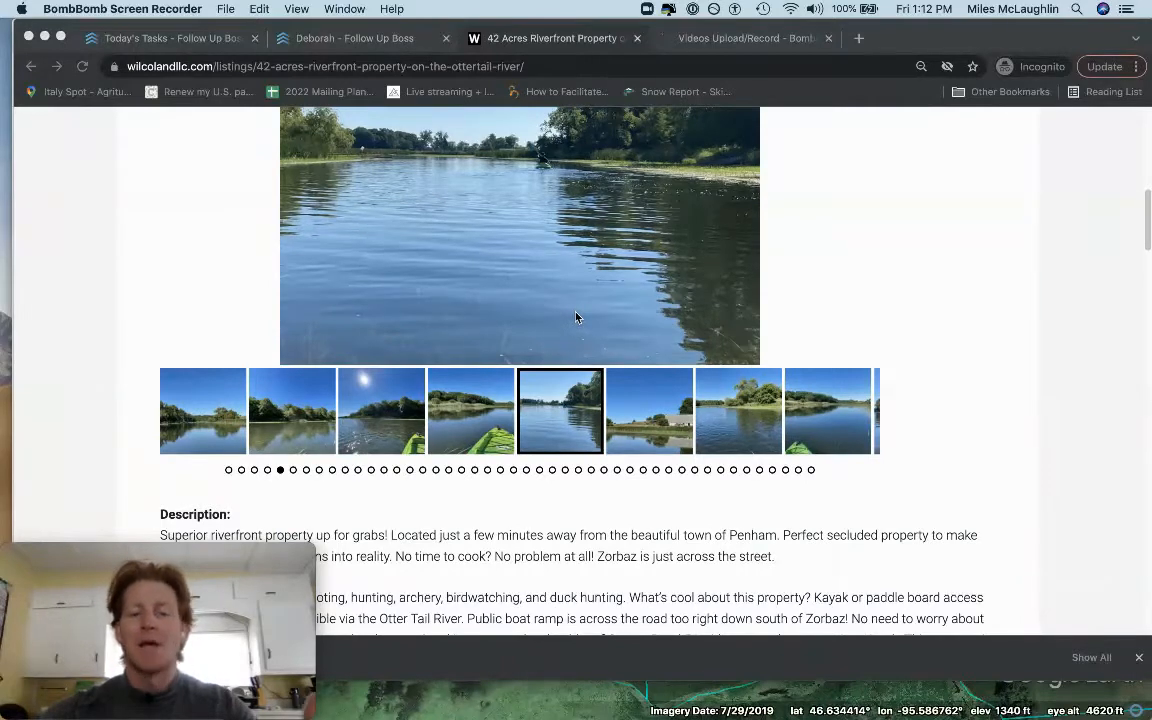
{"action": "mouse_move", "coordinate": [544, 300]}
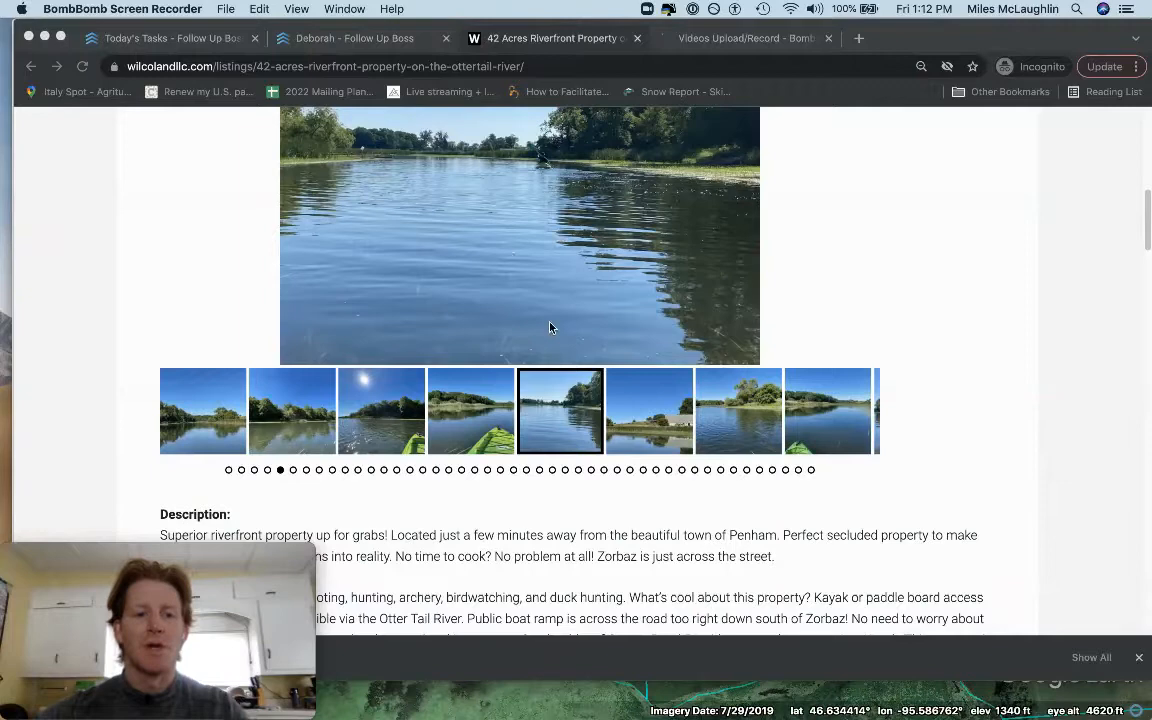
{"action": "scroll", "scroll_direction": "down", "scroll_amount": 3}
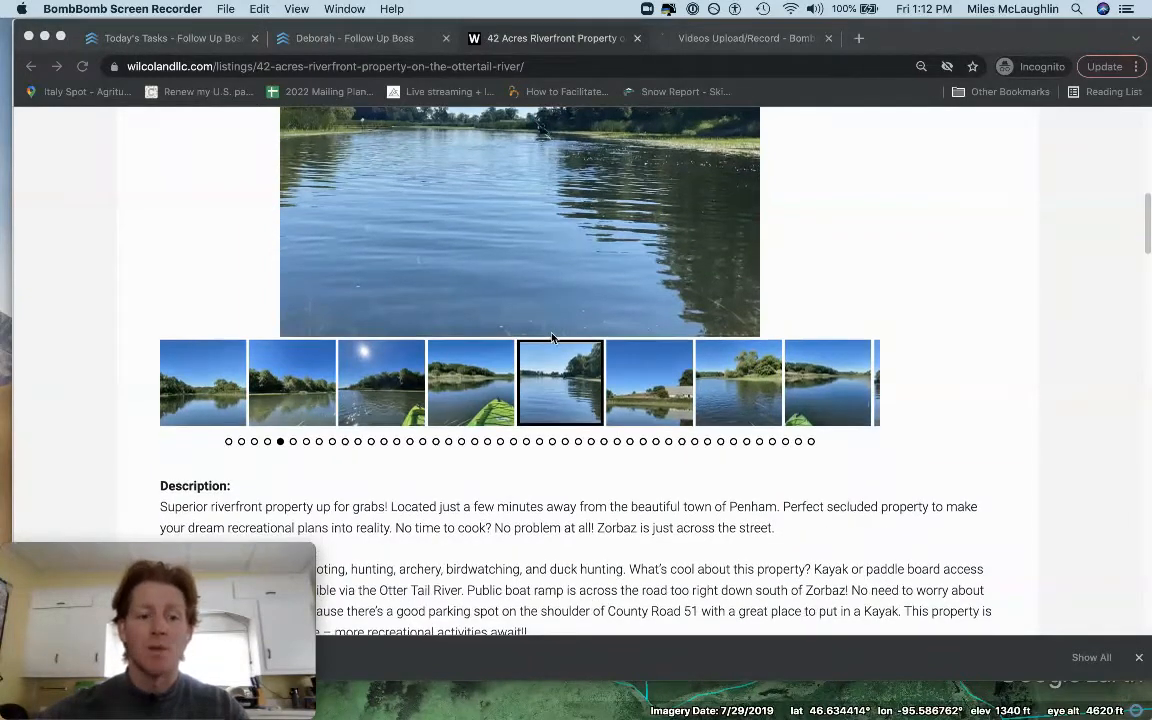
{"action": "scroll", "scroll_direction": "down", "scroll_amount": 3}
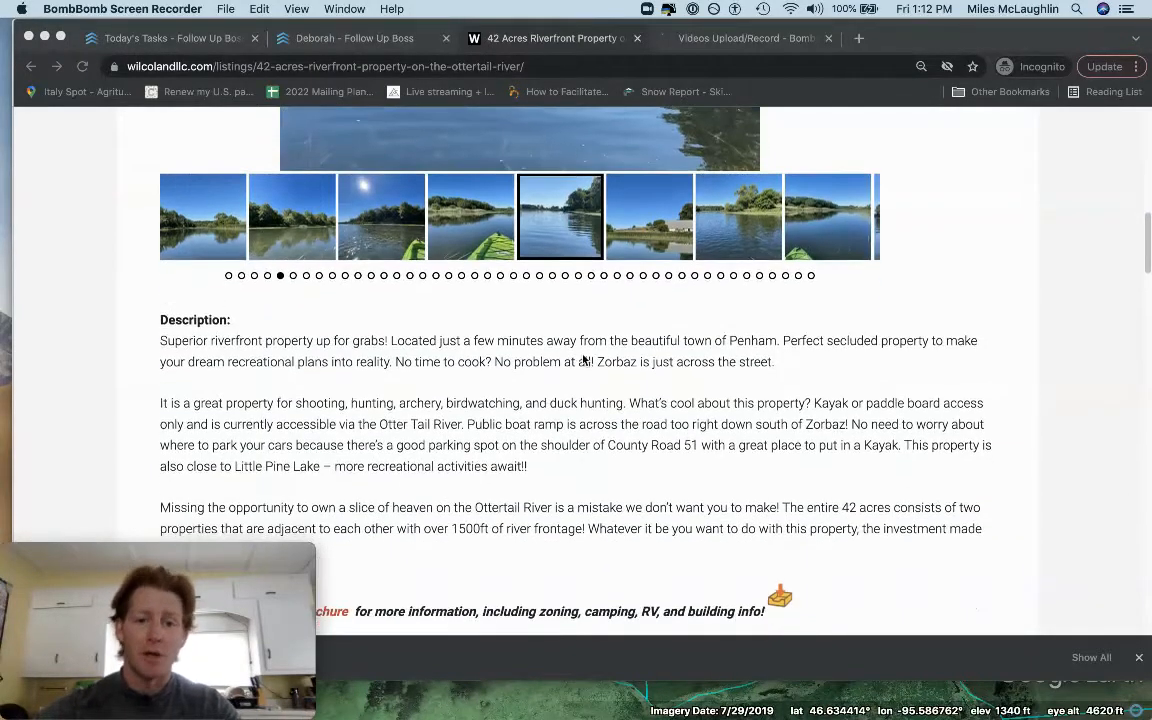
{"action": "mouse_move", "coordinate": [770, 347]}
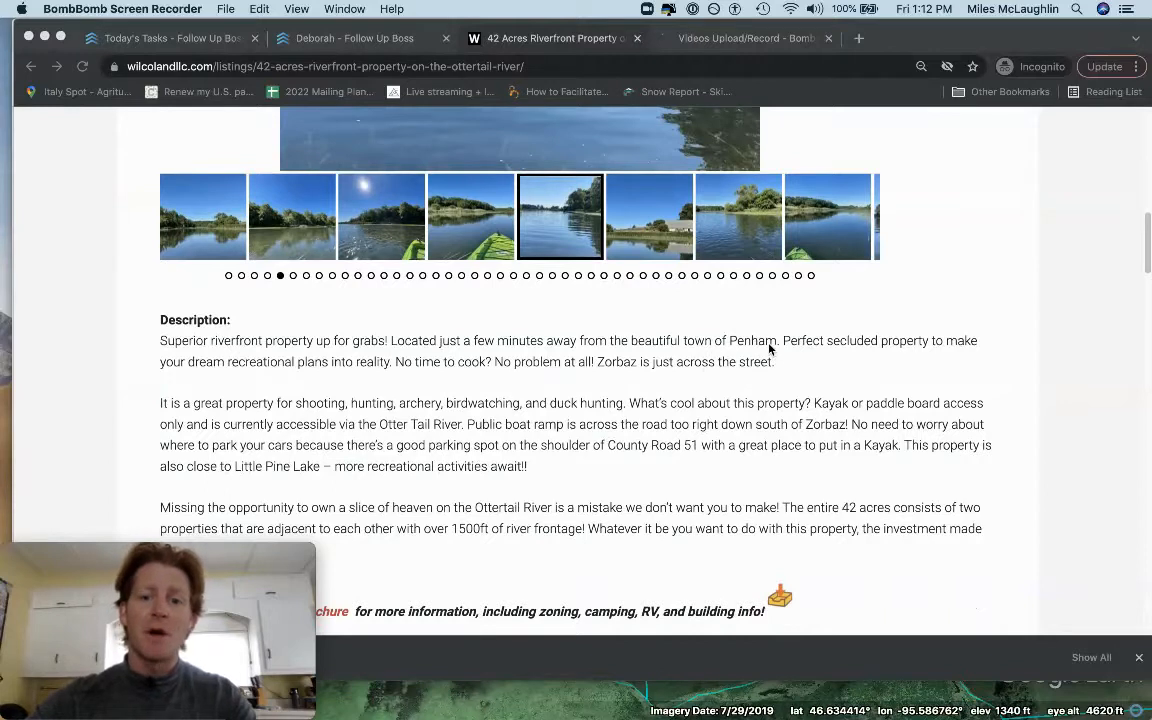
{"action": "scroll", "scroll_direction": "down", "scroll_amount": 3}
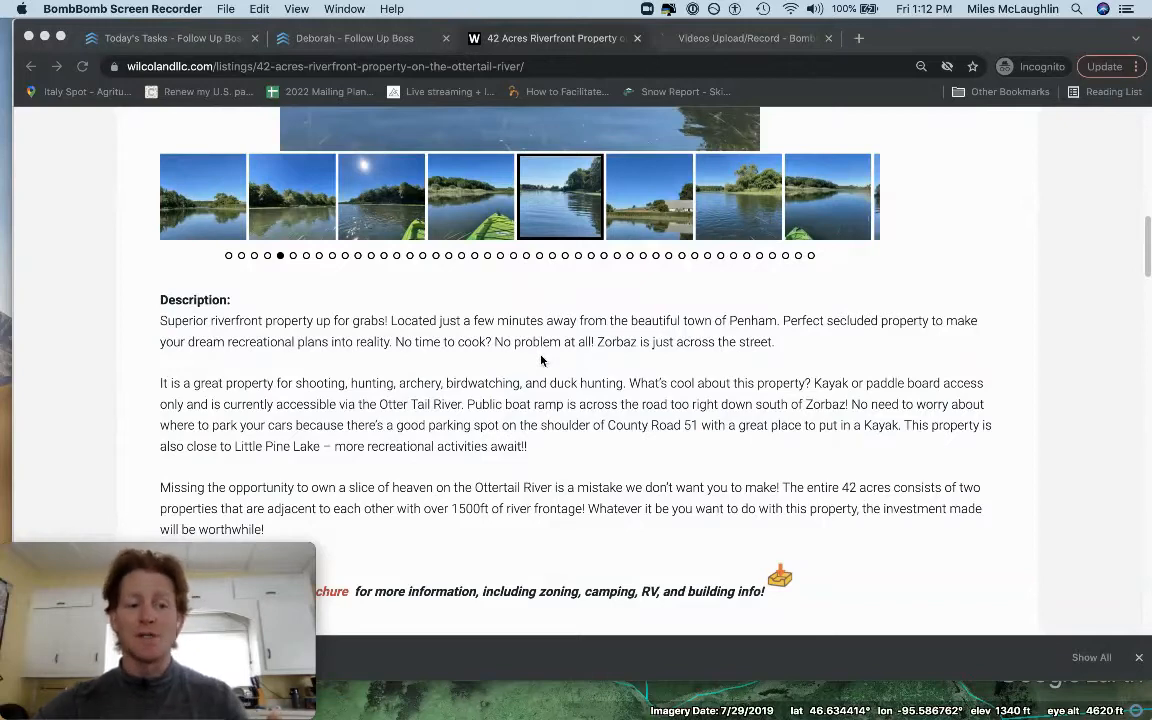
{"action": "scroll", "scroll_direction": "down", "scroll_amount": 3}
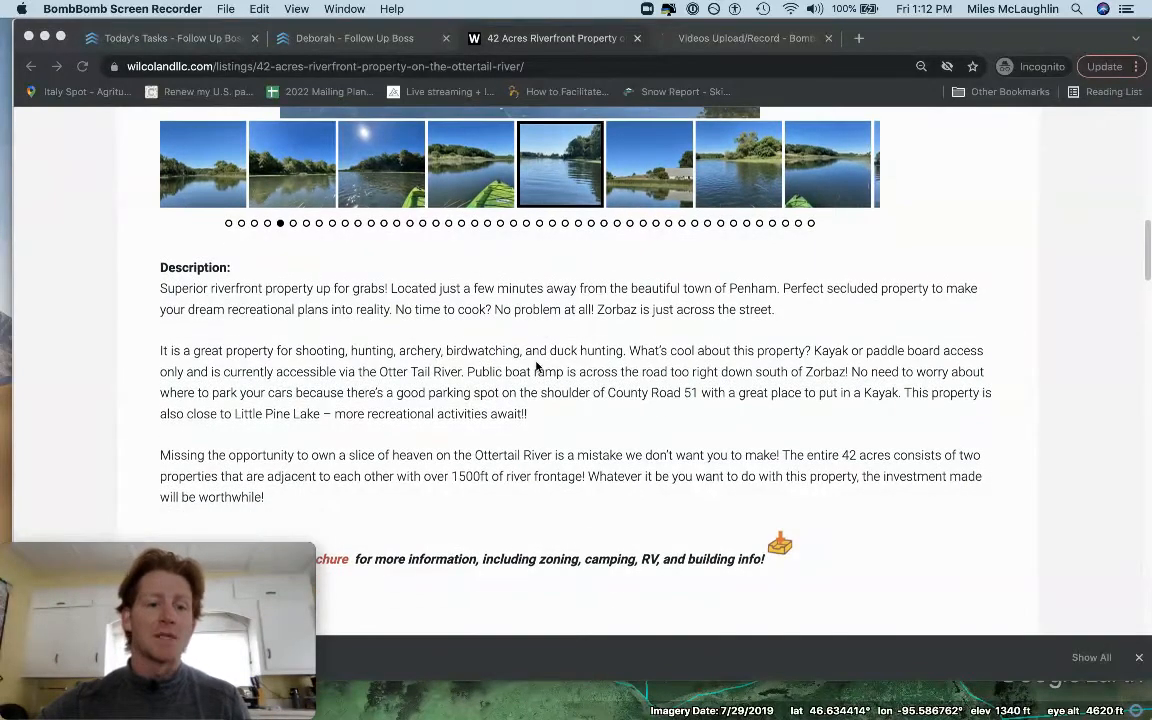
Step: Scroll to Location Details and select the property's Center Coordinates value
{"action": "scroll", "scroll_direction": "down", "scroll_amount": 3}
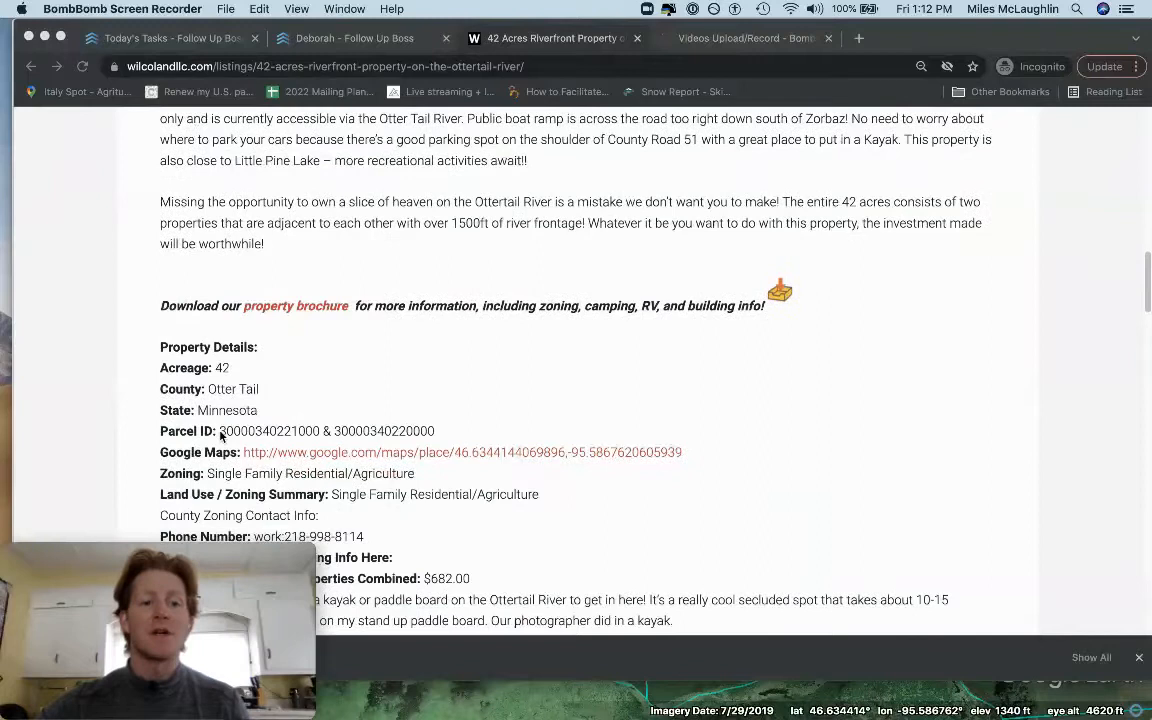
{"action": "left_click_drag", "start_coordinate": [218, 432], "coordinate": [436, 432]}
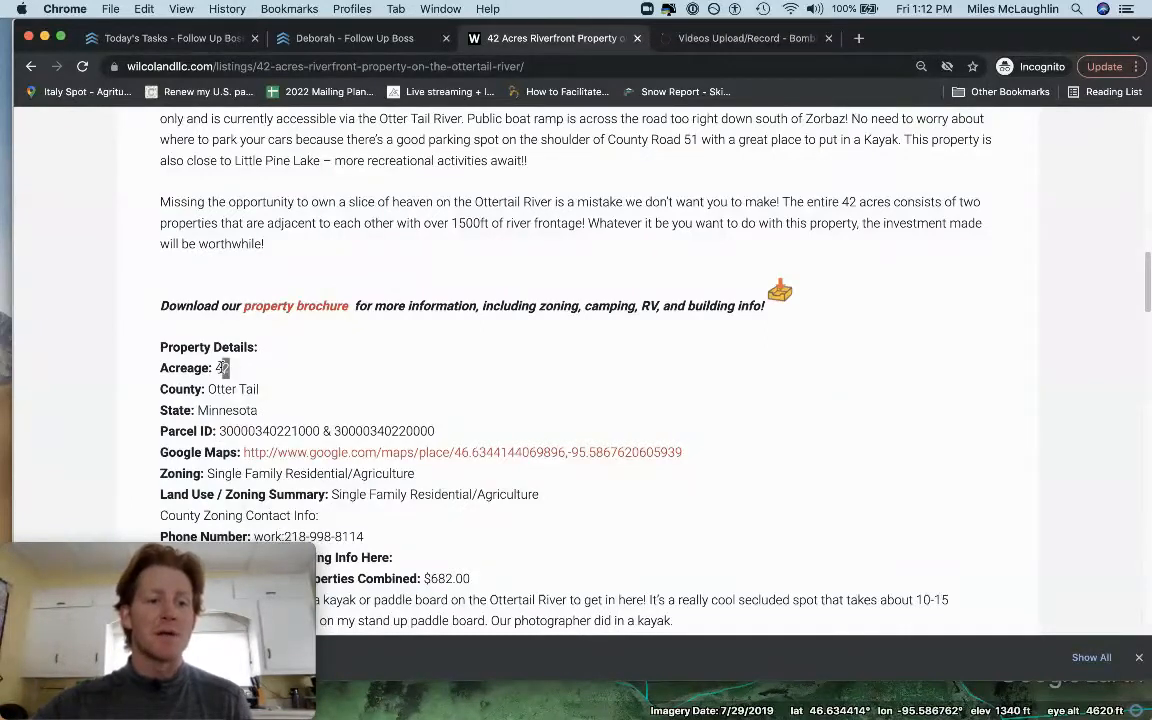
{"action": "scroll", "scroll_direction": "down", "scroll_amount": 3}
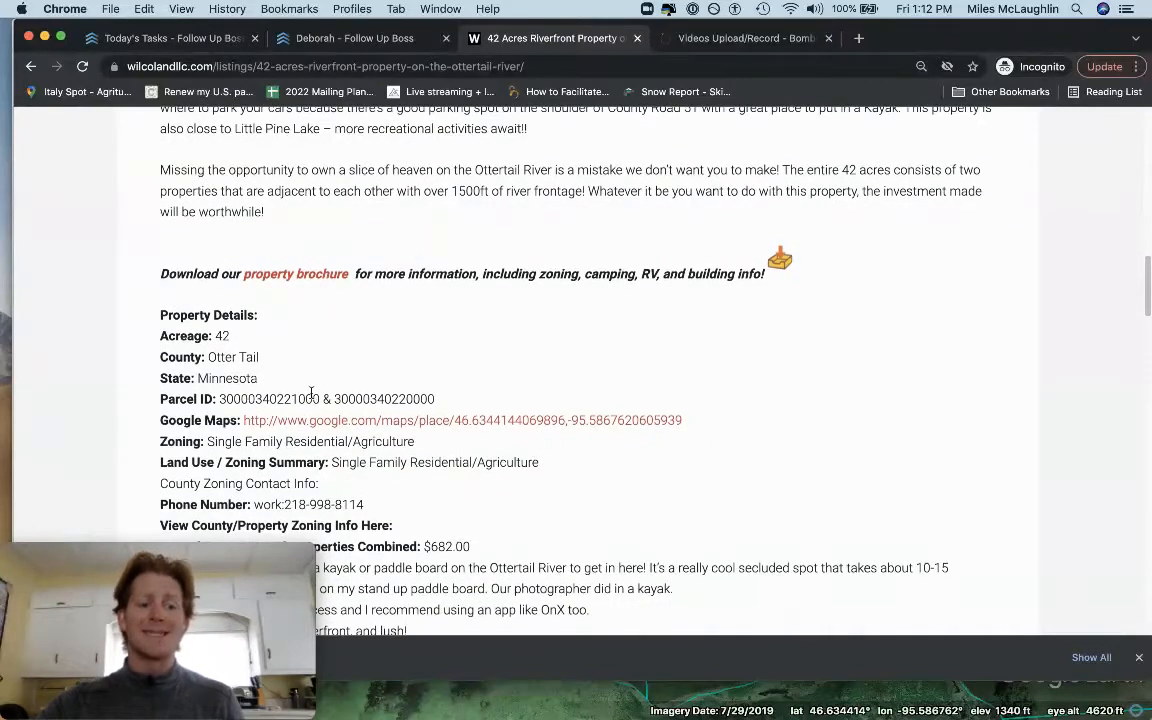
{"action": "scroll", "scroll_direction": "down", "scroll_amount": 3}
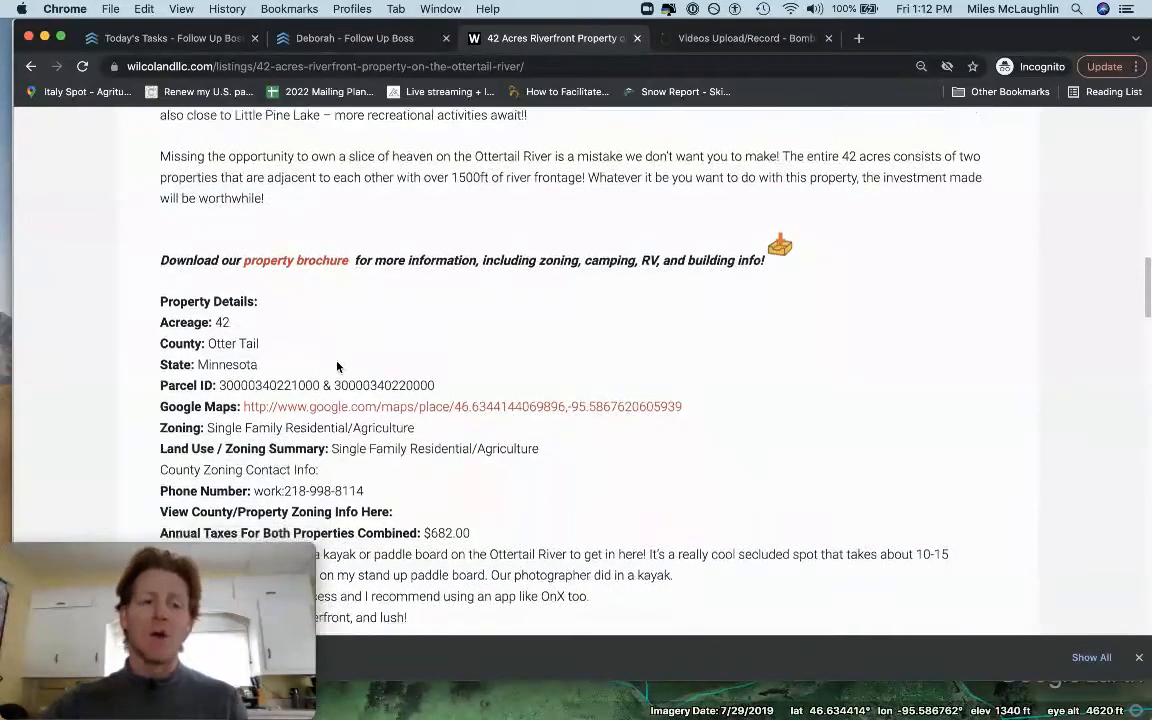
{"action": "scroll", "scroll_direction": "down", "scroll_amount": 3}
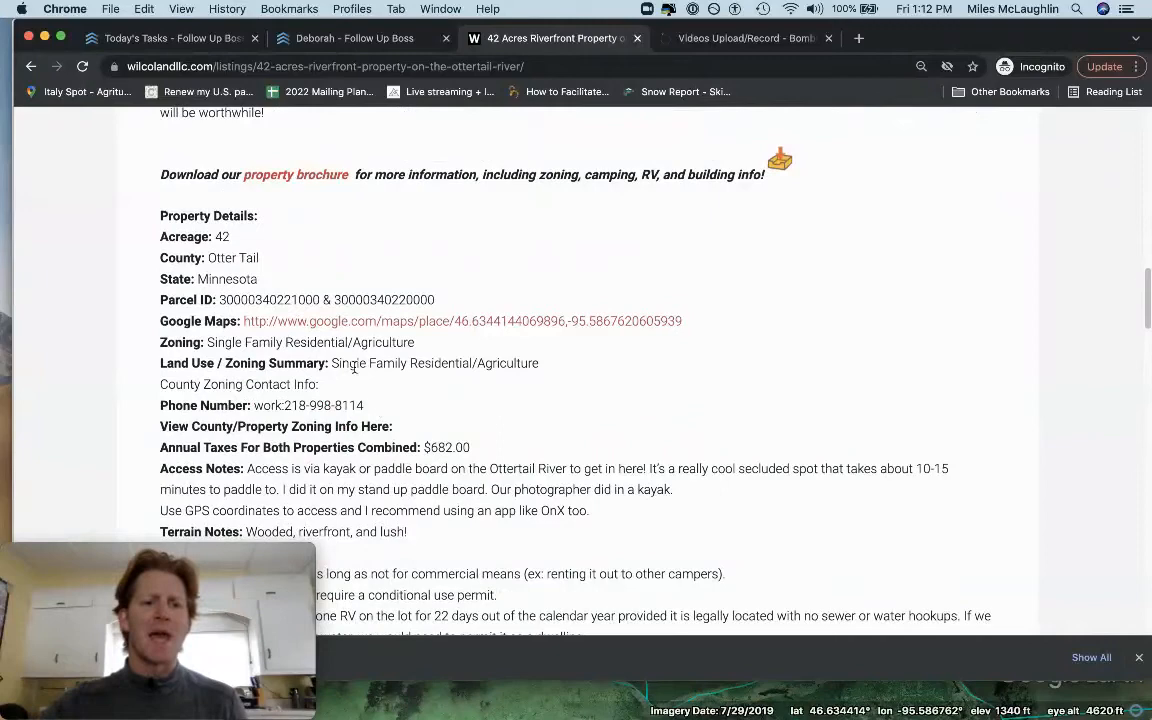
{"action": "scroll", "scroll_direction": "down", "scroll_amount": 3}
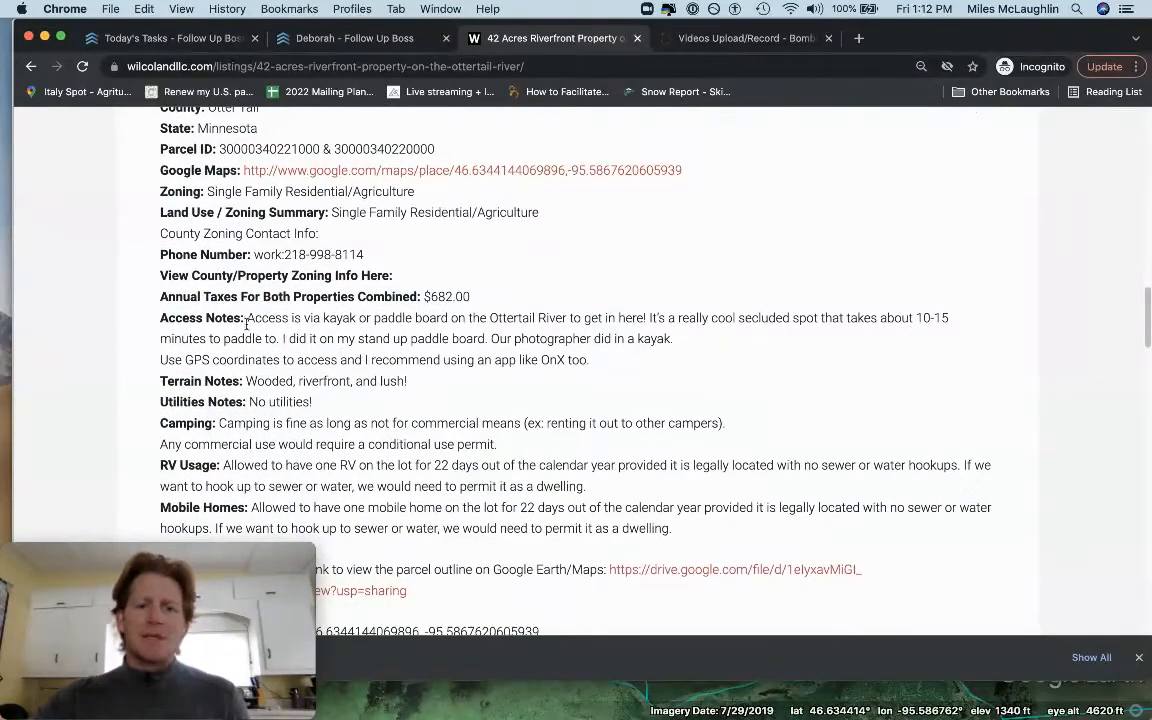
{"action": "scroll", "scroll_direction": "down", "scroll_amount": 3}
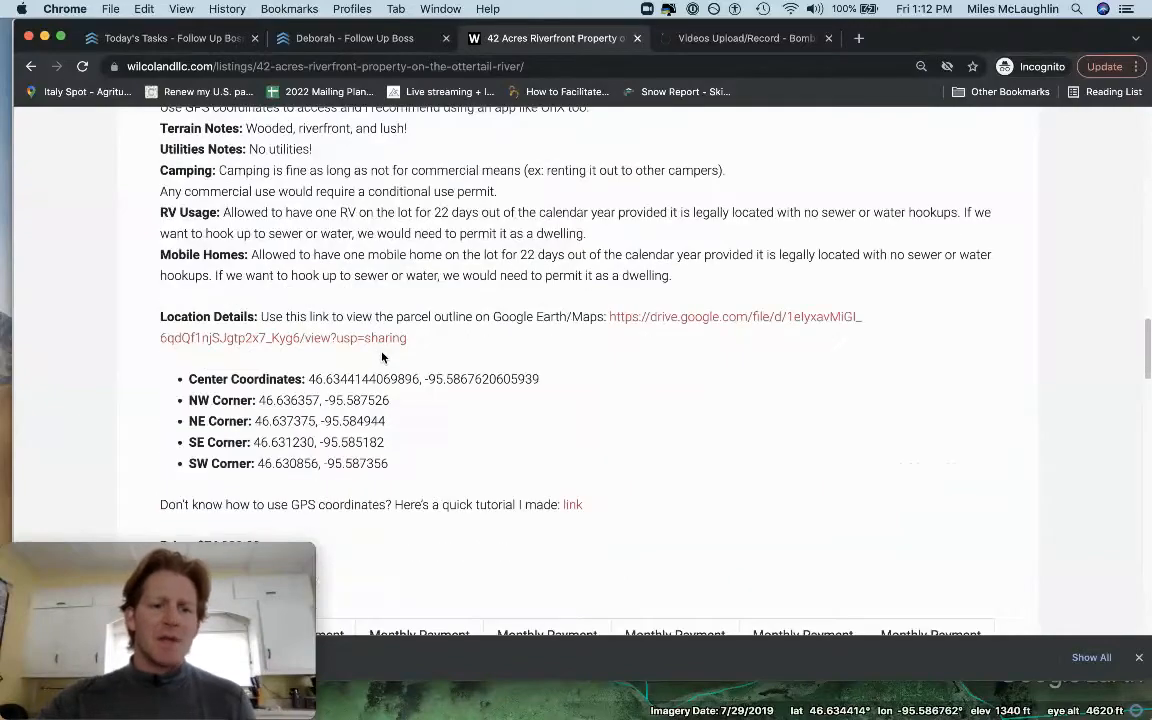
{"action": "left_click_drag", "start_coordinate": [308, 378], "coordinate": [495, 378]}
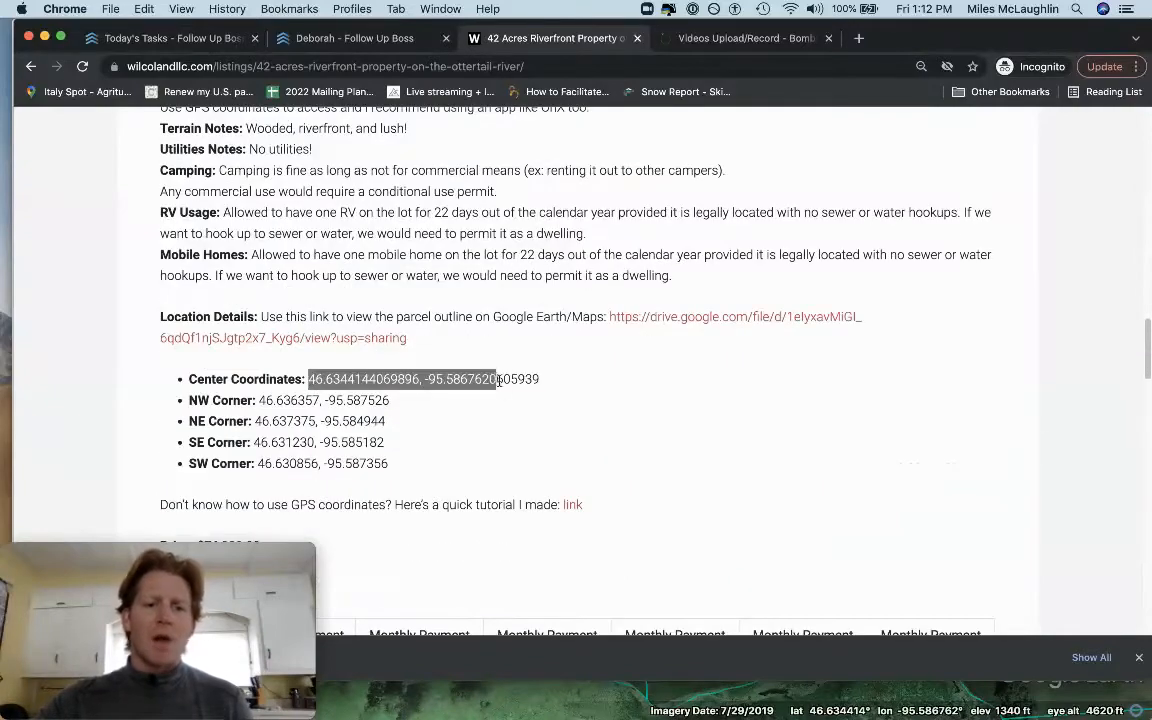
Step: Bring Google Earth Pro forward and zoom out to show parcel outlines around the coordinate placemark
{"action": "key", "text": "F3"}
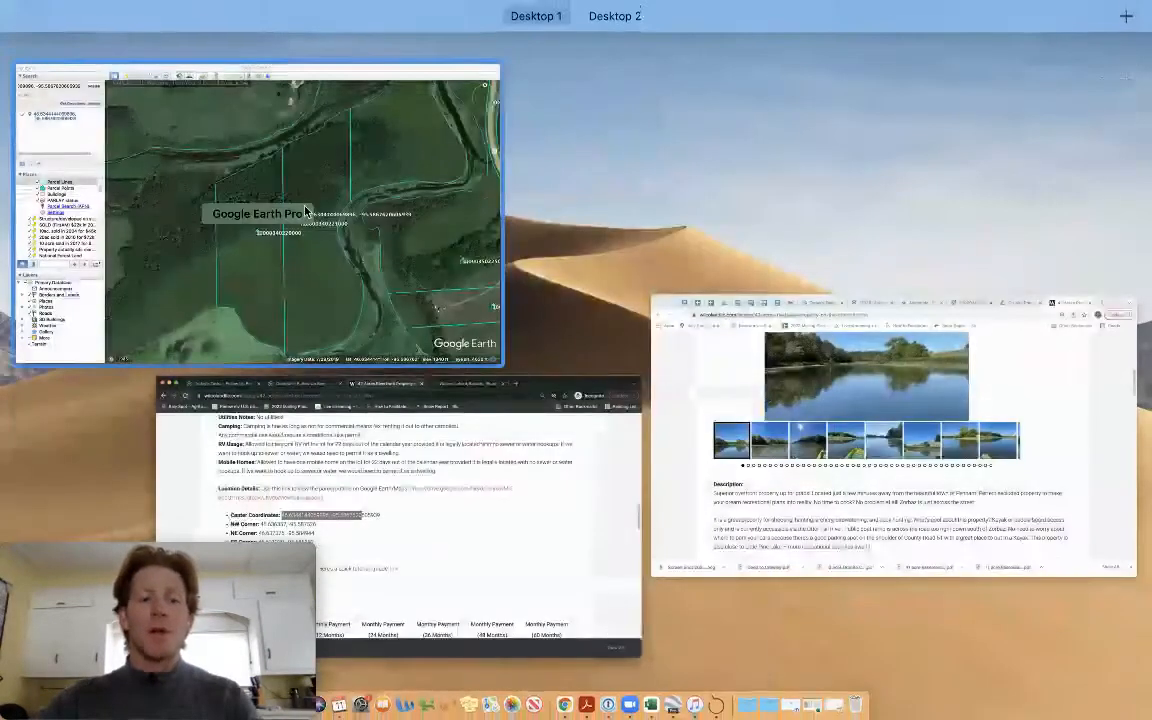
{"action": "left_click", "coordinate": [300, 210]}
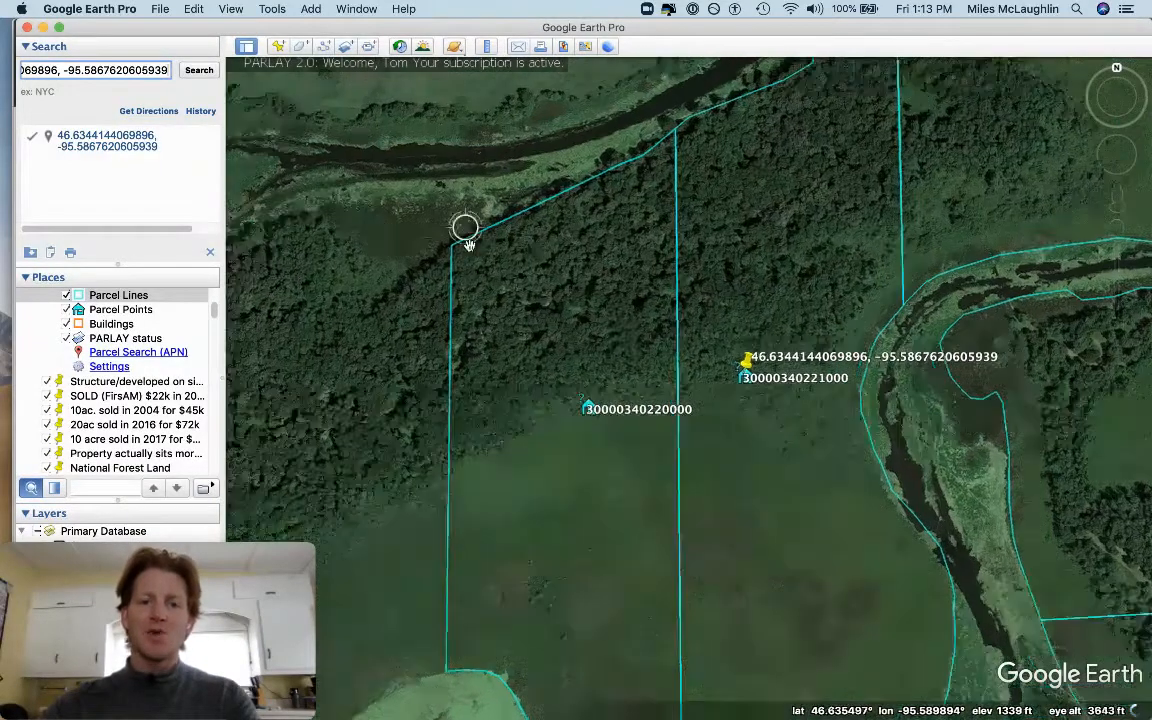
{"action": "scroll", "scroll_direction": "down", "scroll_amount": 3}
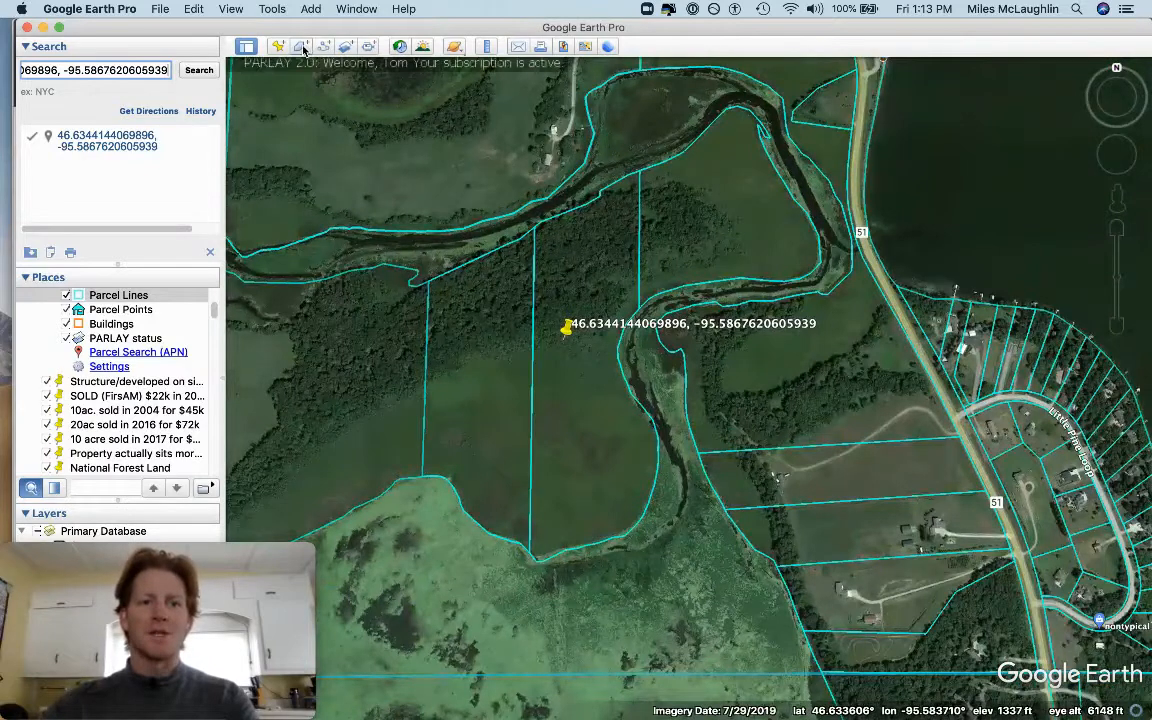
Step: Draw a polygon over the northern riverfront parcel measuring about 24.7 acres and save it to My Places
{"action": "left_click", "coordinate": [302, 48]}
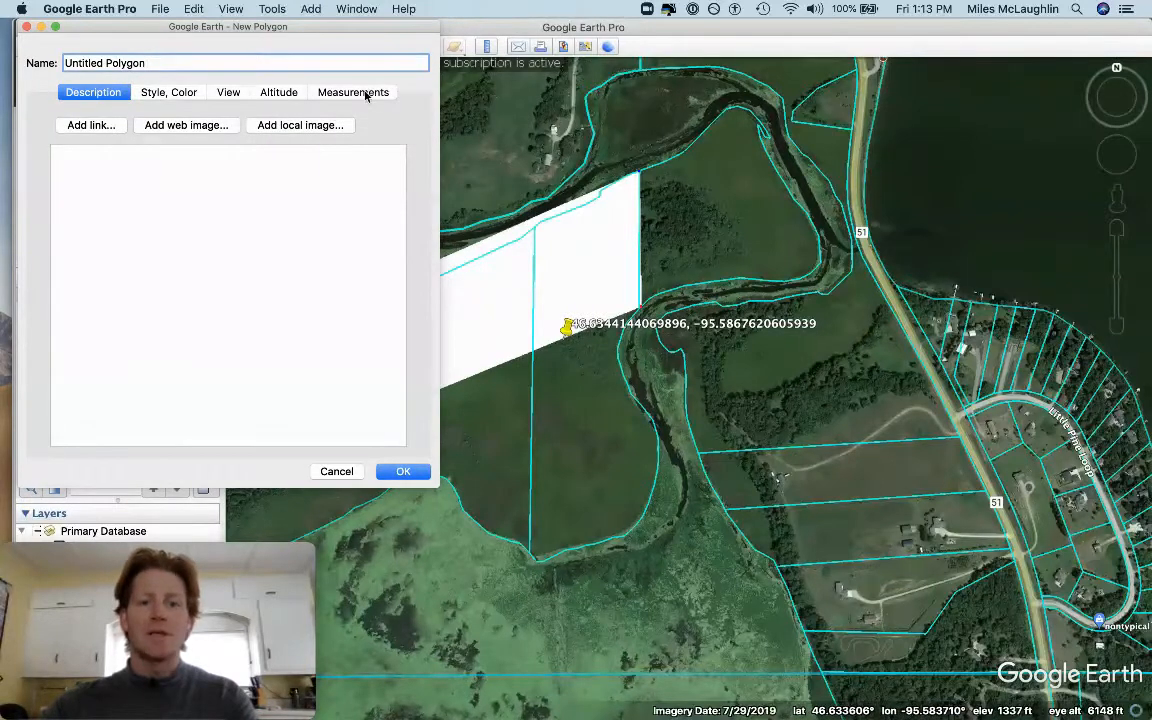
{"action": "left_click", "coordinate": [352, 92]}
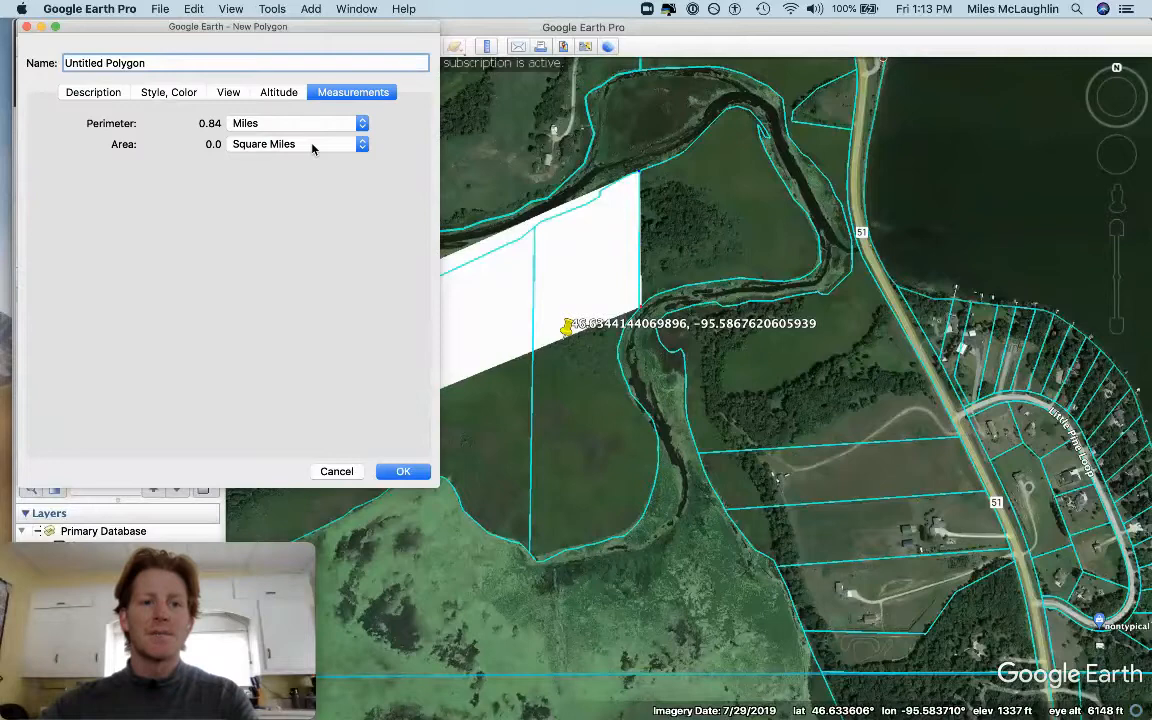
{"action": "left_click", "coordinate": [360, 144]}
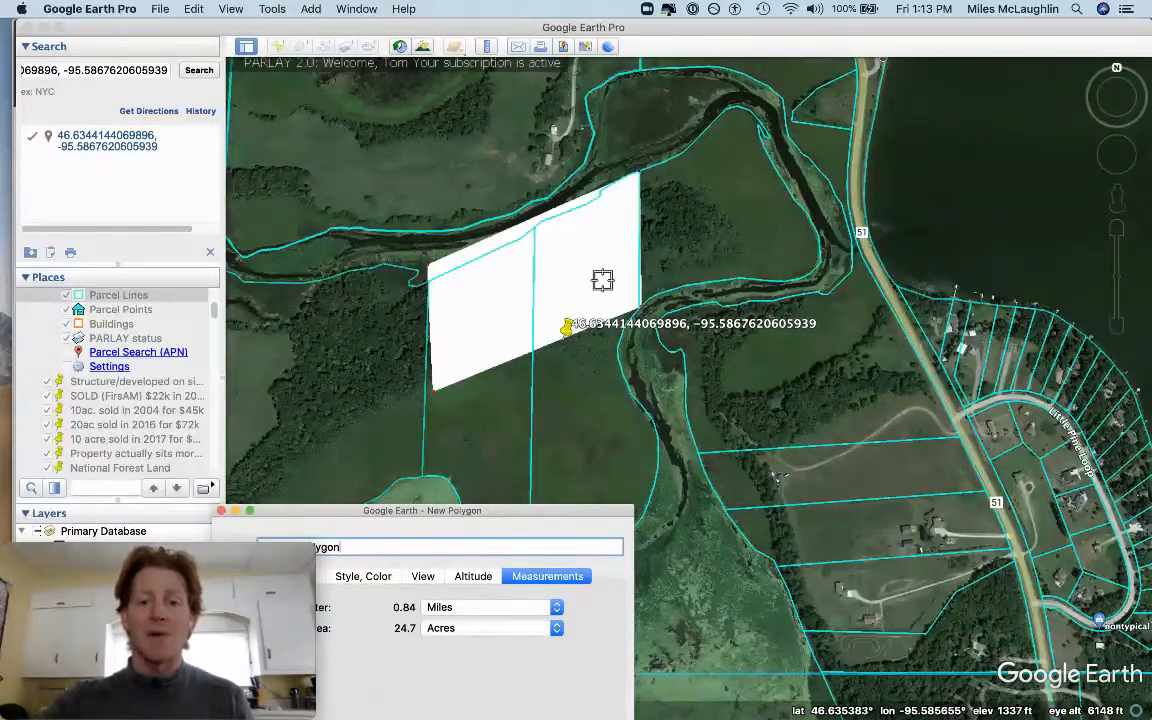
{"action": "mouse_move", "coordinate": [572, 196]}
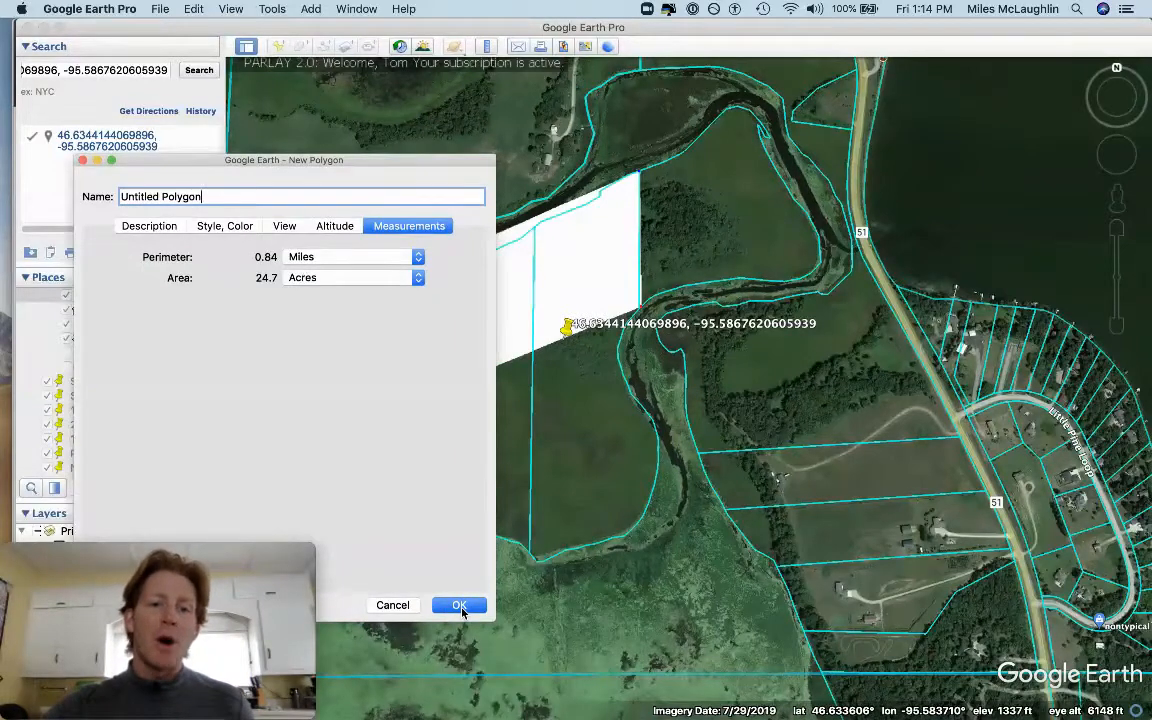
{"action": "left_click", "coordinate": [464, 604]}
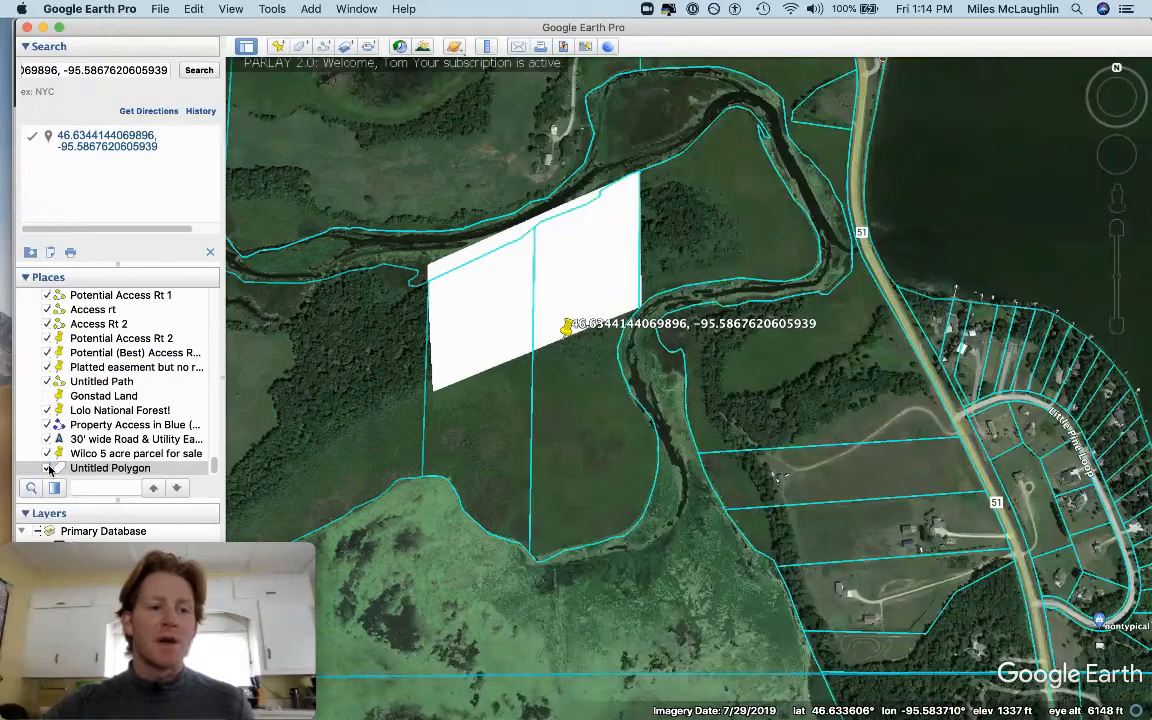
Step: Pan along the river to the highway and zoom in until a ground-level road view appears
{"action": "left_click", "coordinate": [48, 468]}
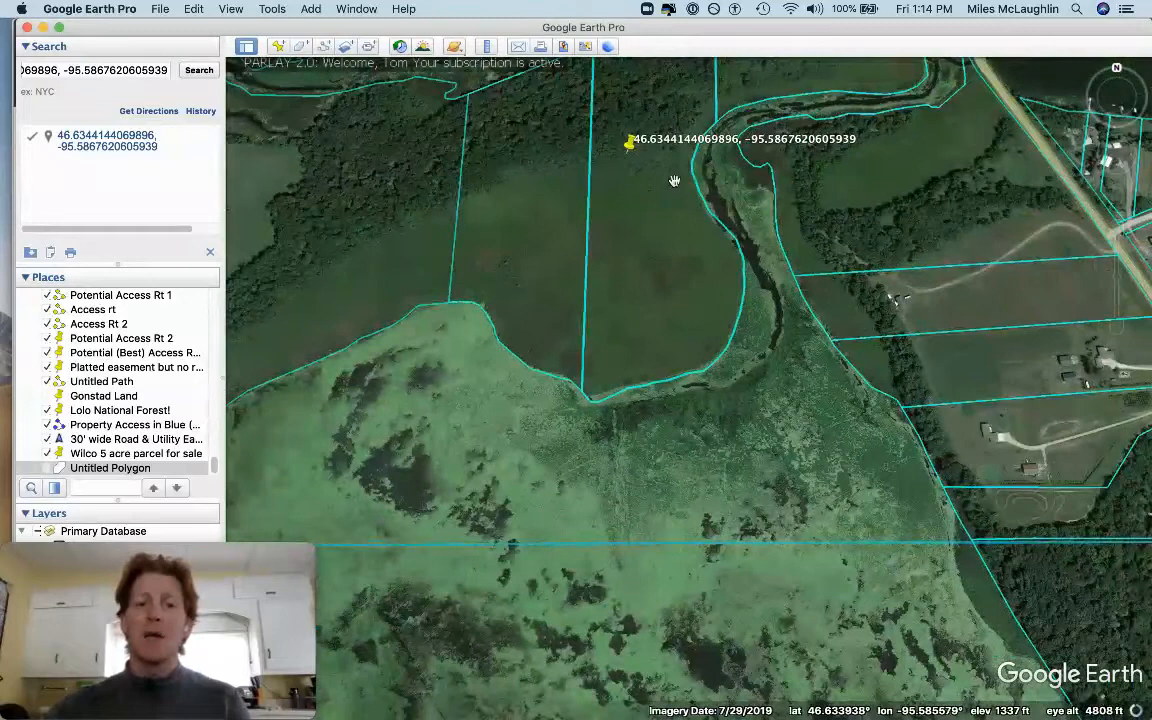
{"action": "mouse_move", "coordinate": [524, 201]}
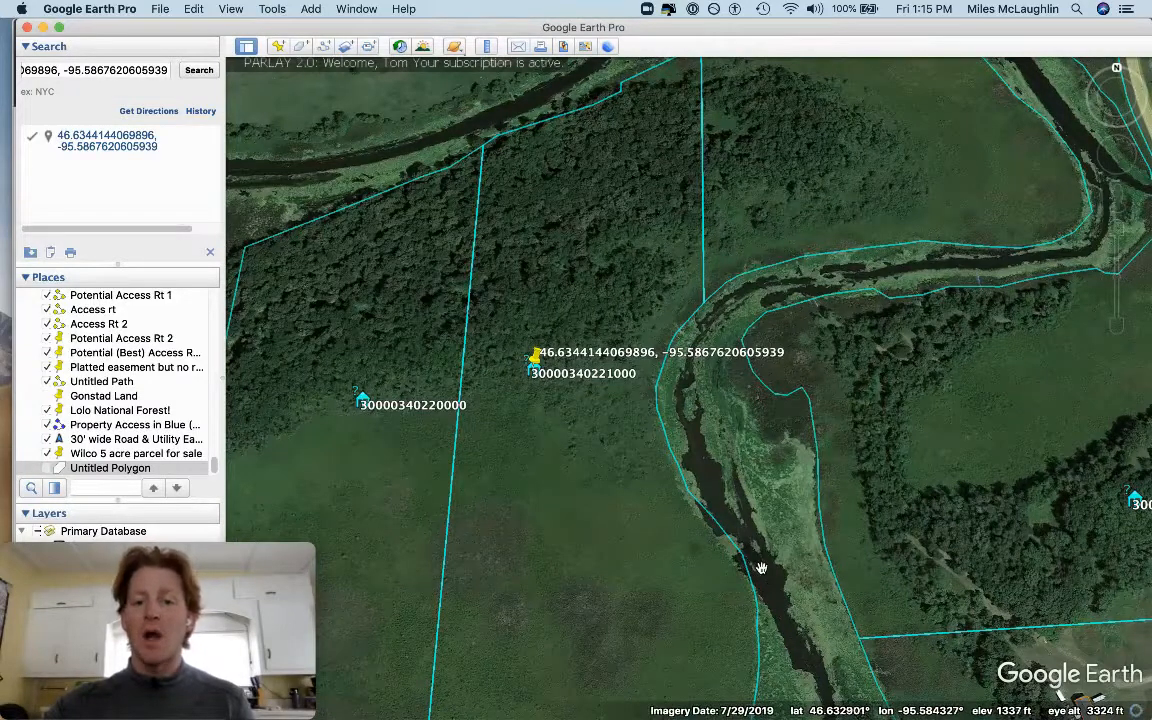
{"action": "mouse_move", "coordinate": [680, 332]}
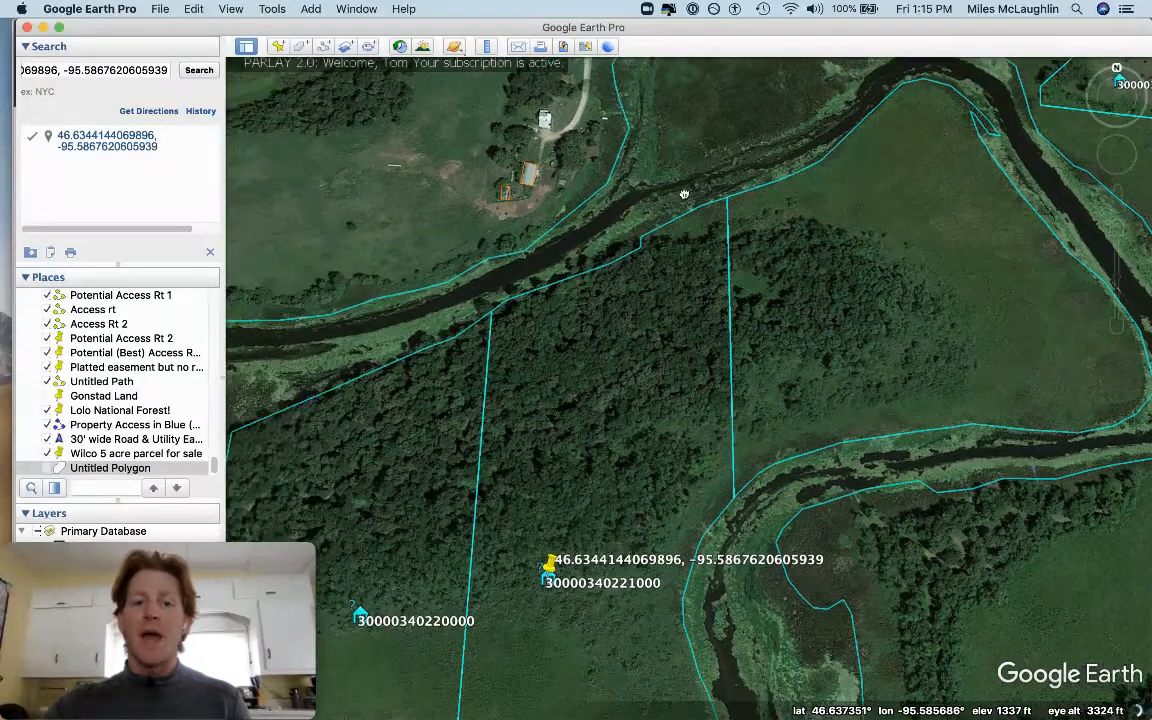
{"action": "left_click_drag", "start_coordinate": [683, 191], "coordinate": [628, 244]}
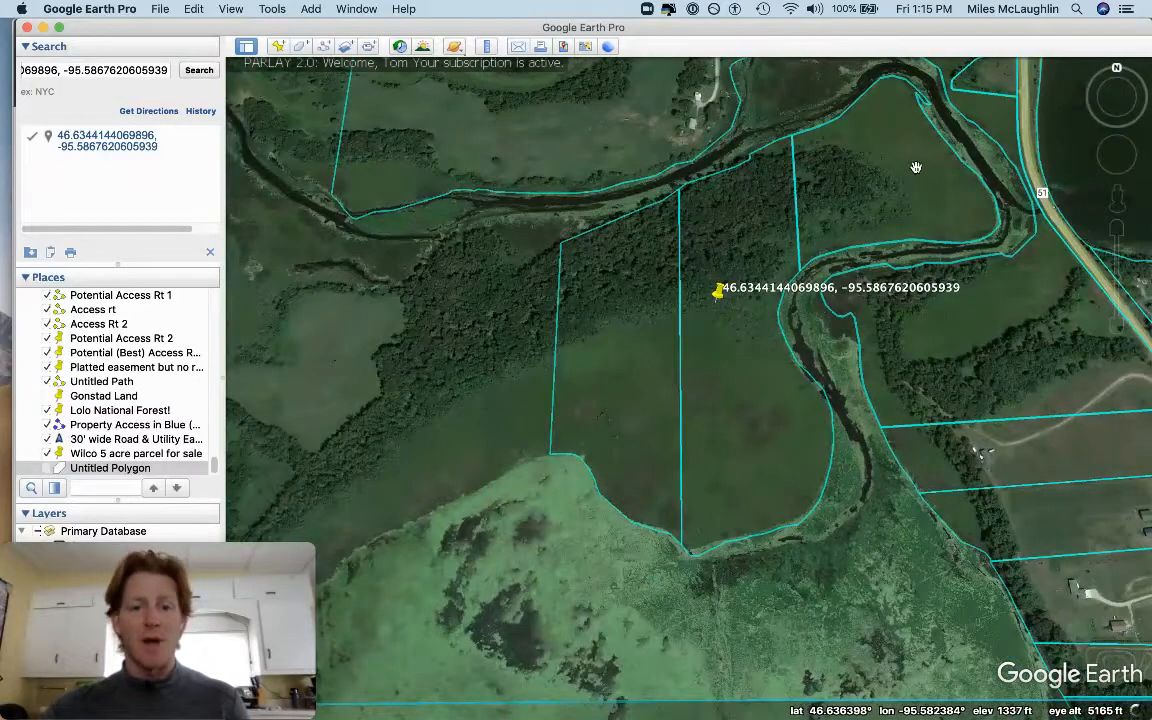
{"action": "left_click_drag", "start_coordinate": [916, 168], "coordinate": [770, 396]}
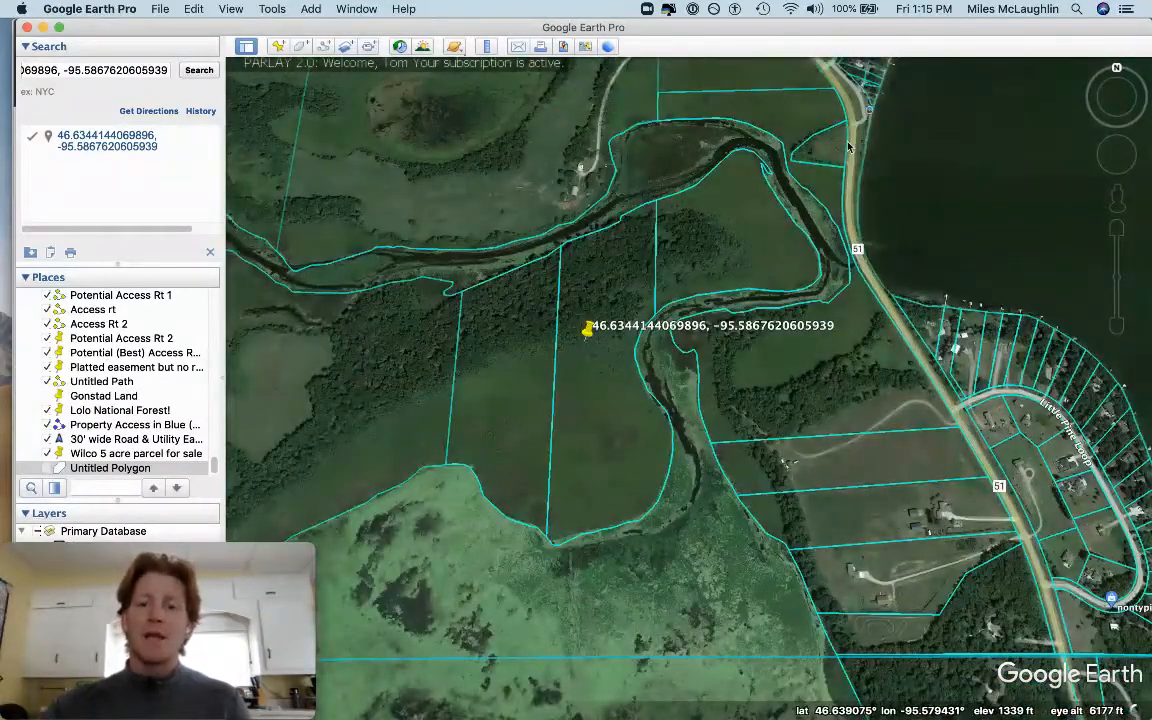
{"action": "scroll", "scroll_direction": "down", "scroll_amount": 3}
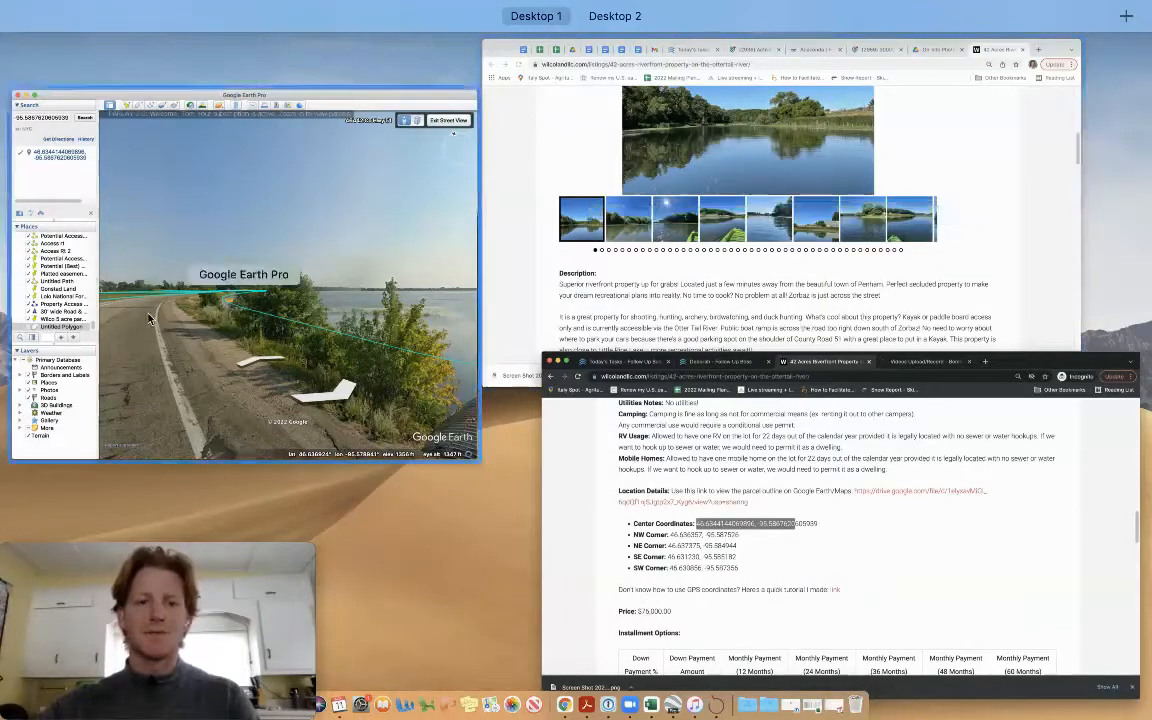
Step: Exit the ground-level view back to the aerial view over the highway and parcel lines
{"action": "left_click", "coordinate": [244, 94]}
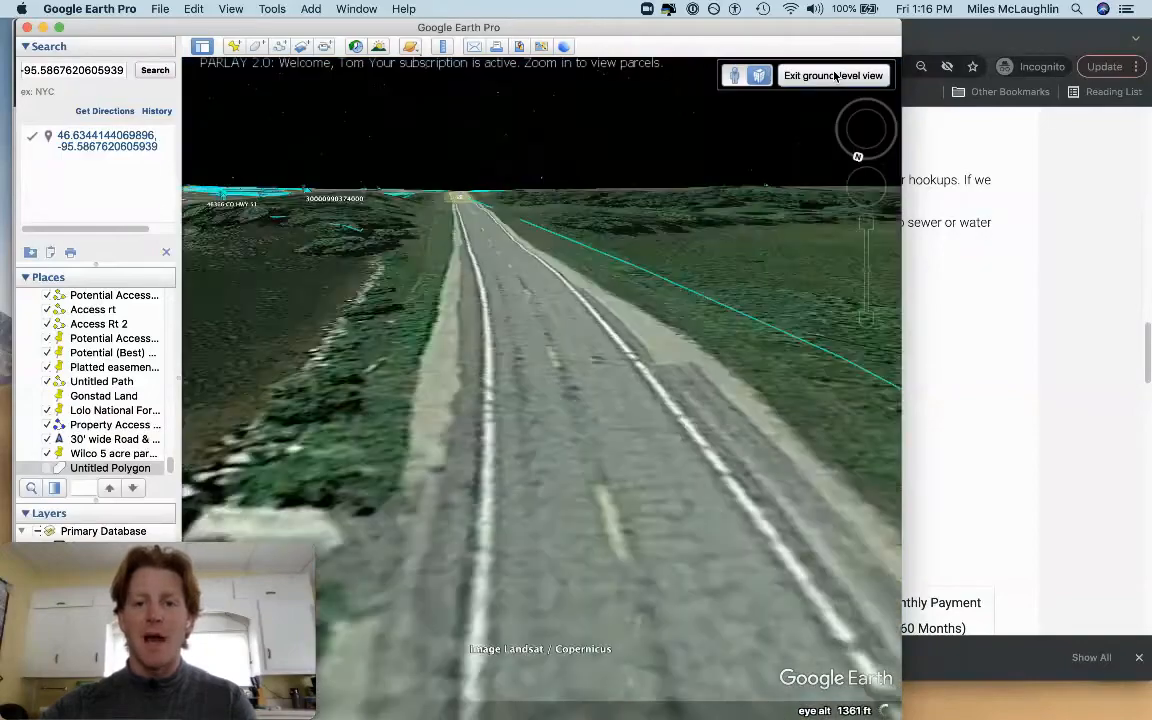
{"action": "left_click", "coordinate": [832, 76]}
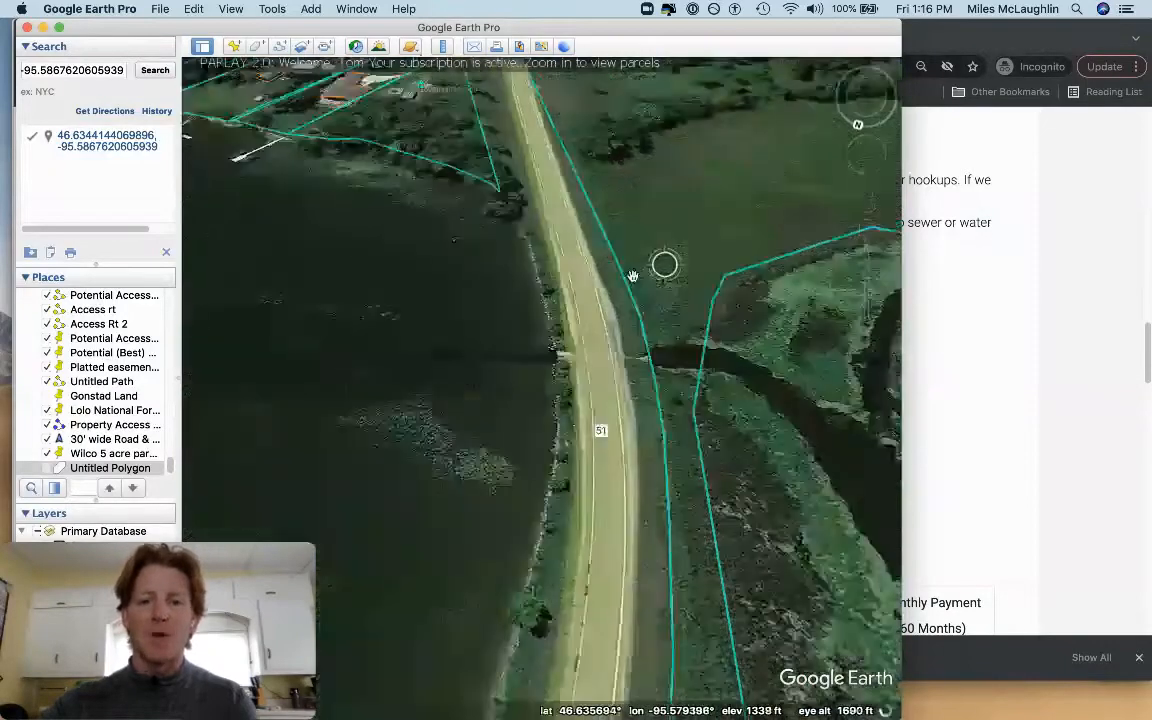
{"action": "scroll", "scroll_direction": "down", "scroll_amount": 3}
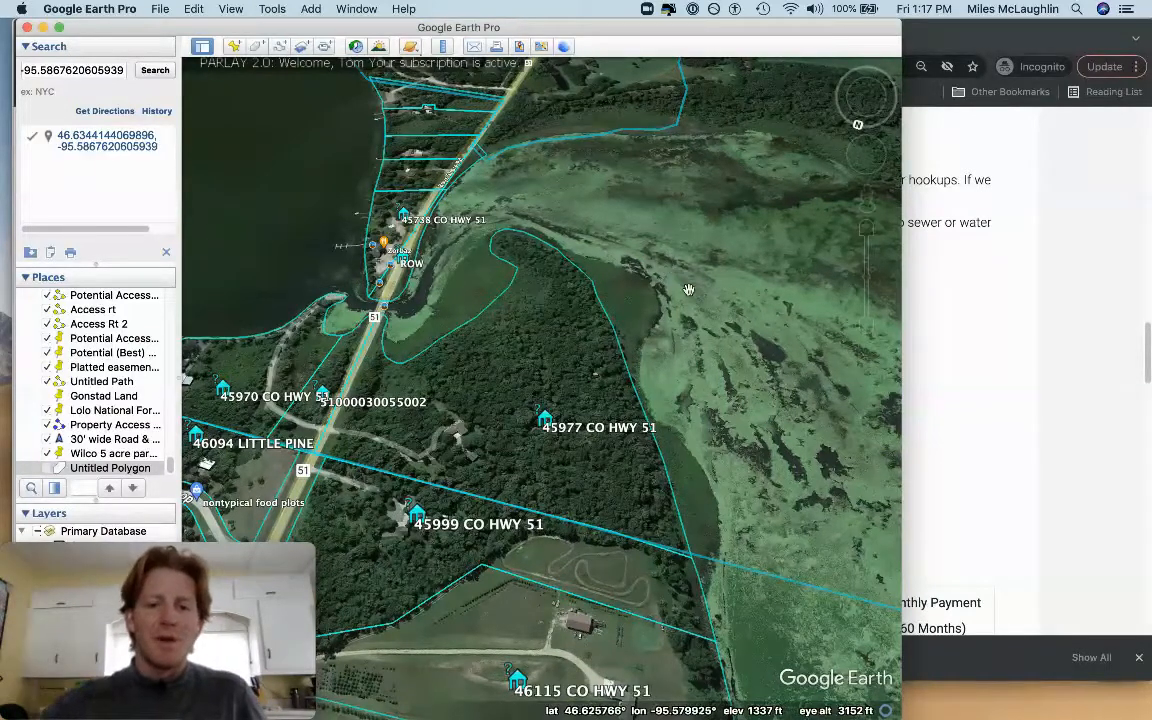
{"action": "left_click_drag", "start_coordinate": [688, 290], "coordinate": [639, 293]}
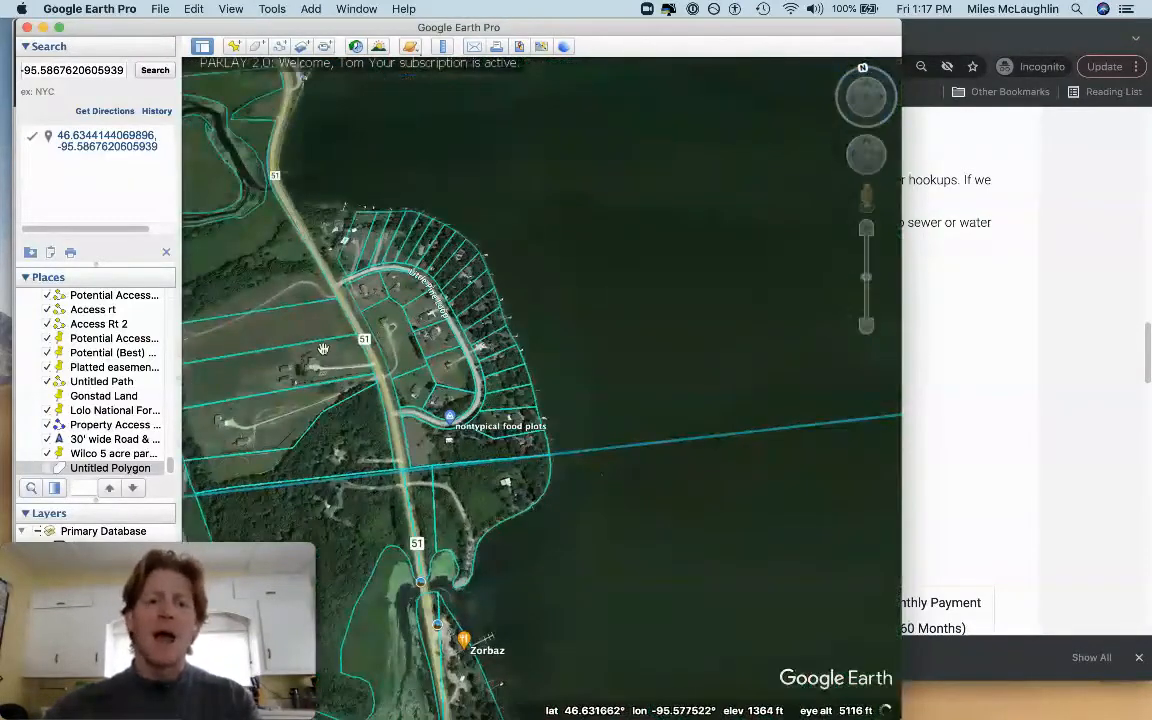
{"action": "left_click_drag", "start_coordinate": [324, 348], "coordinate": [659, 176]}
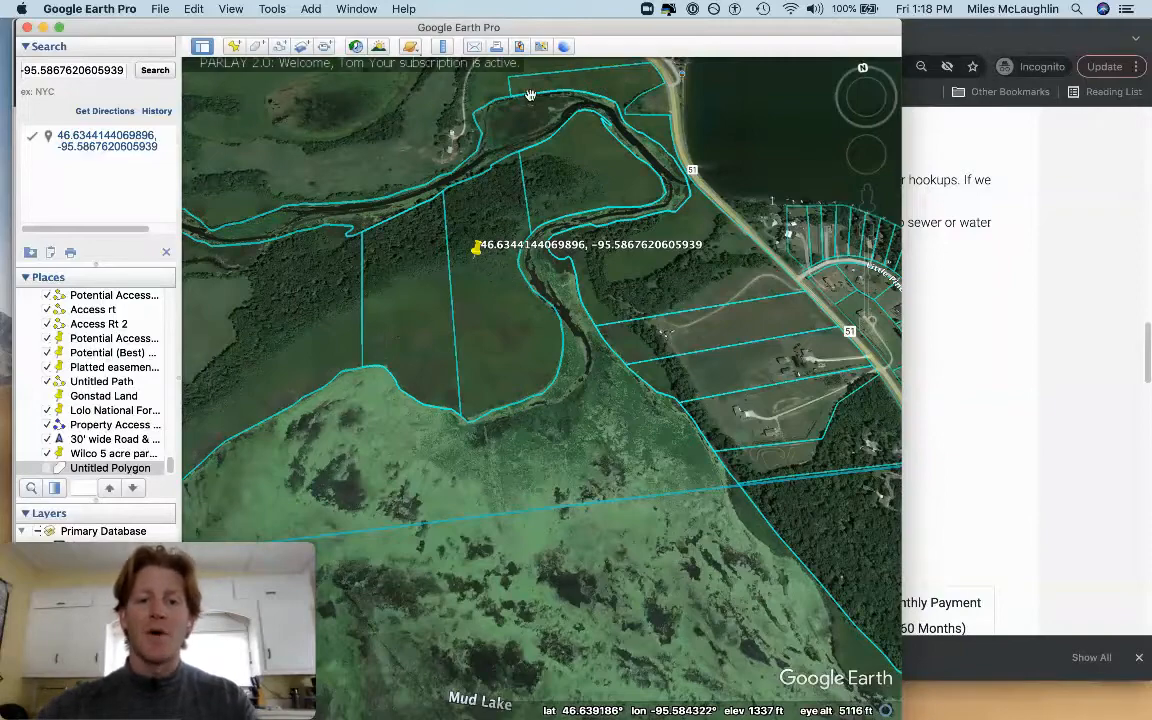
Step: Page through the IMG shoreline and water photos in the Drive preview
{"action": "scroll", "scroll_direction": "down", "scroll_amount": 3}
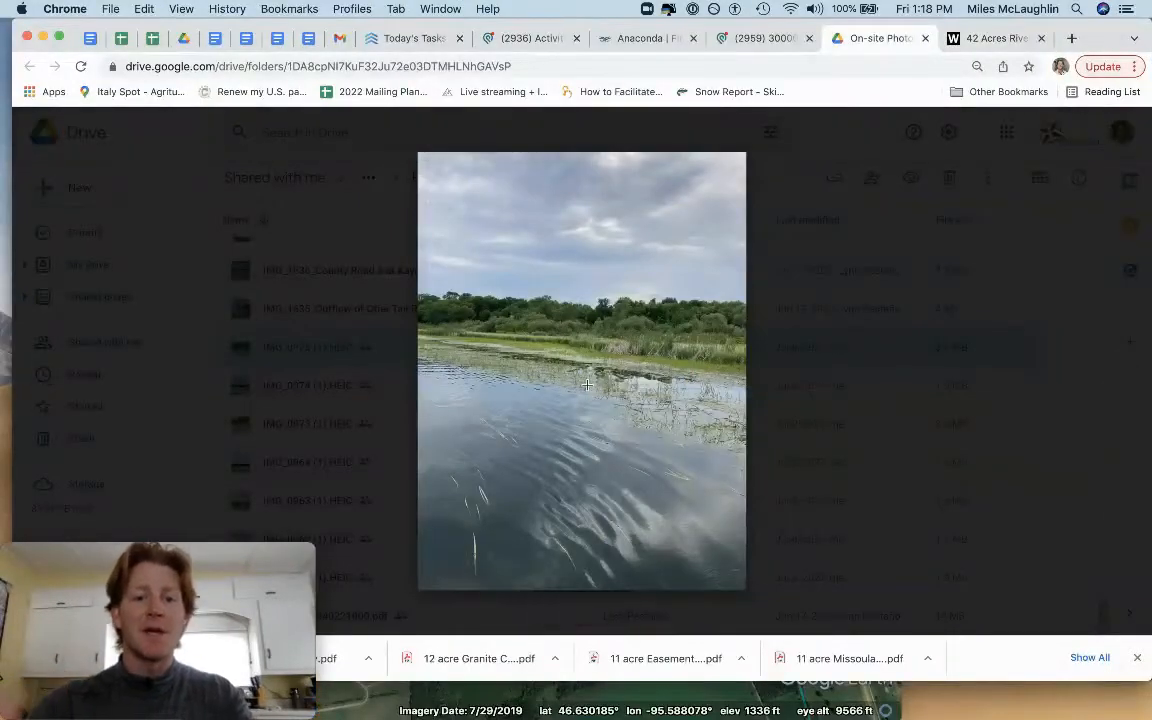
{"action": "mouse_move", "coordinate": [666, 344]}
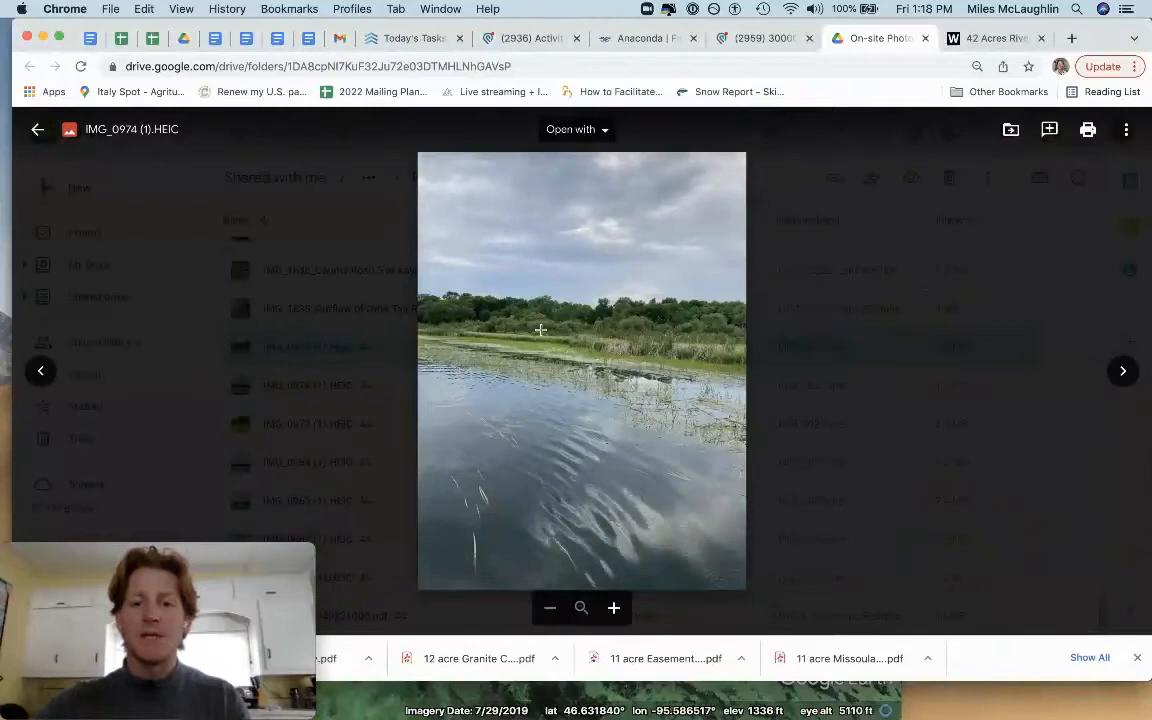
{"action": "left_click", "coordinate": [1122, 370]}
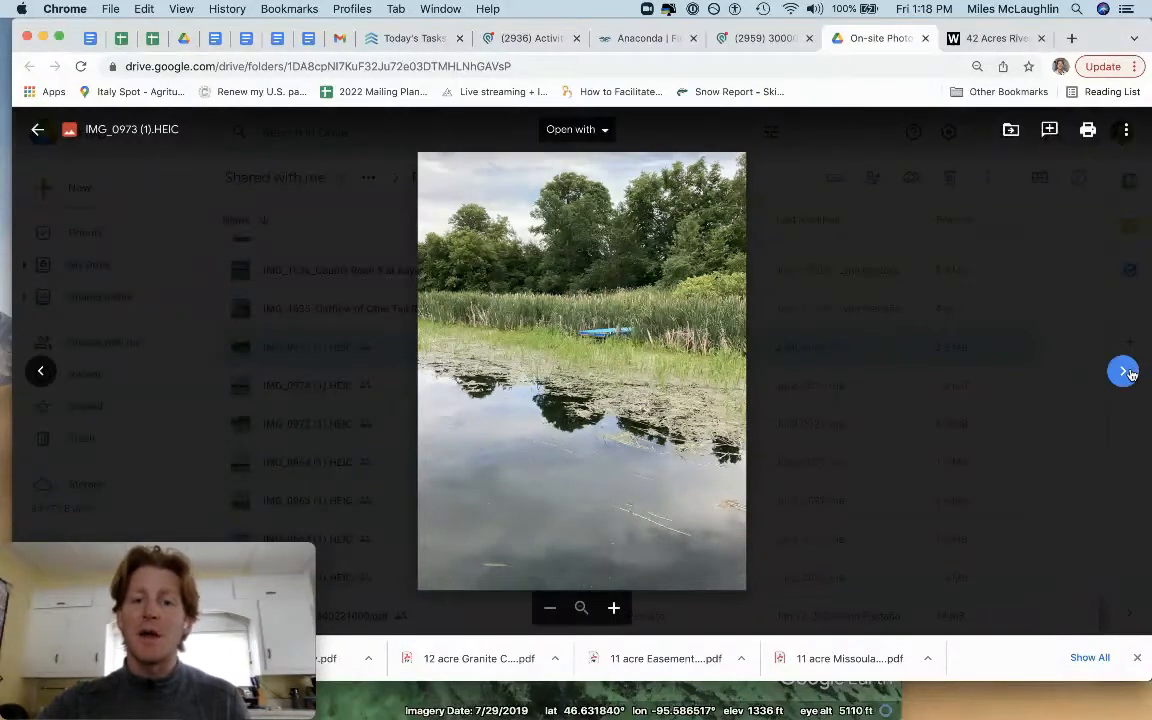
{"action": "left_click", "coordinate": [1122, 370]}
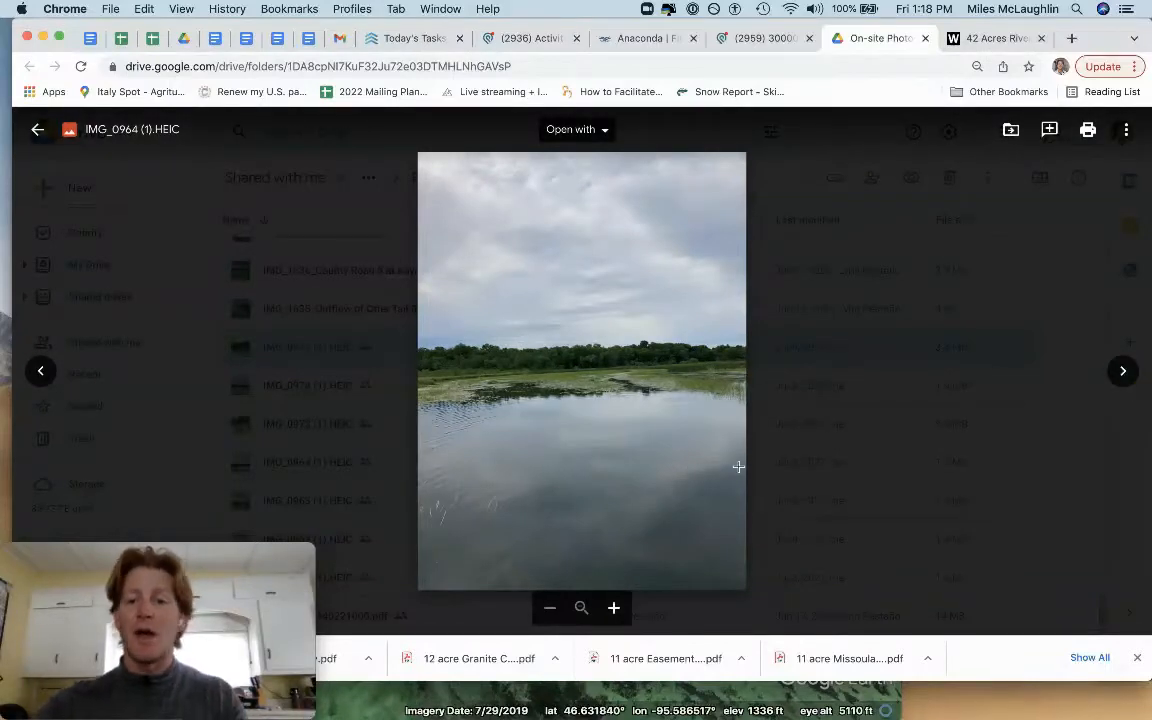
{"action": "left_click", "coordinate": [40, 370]}
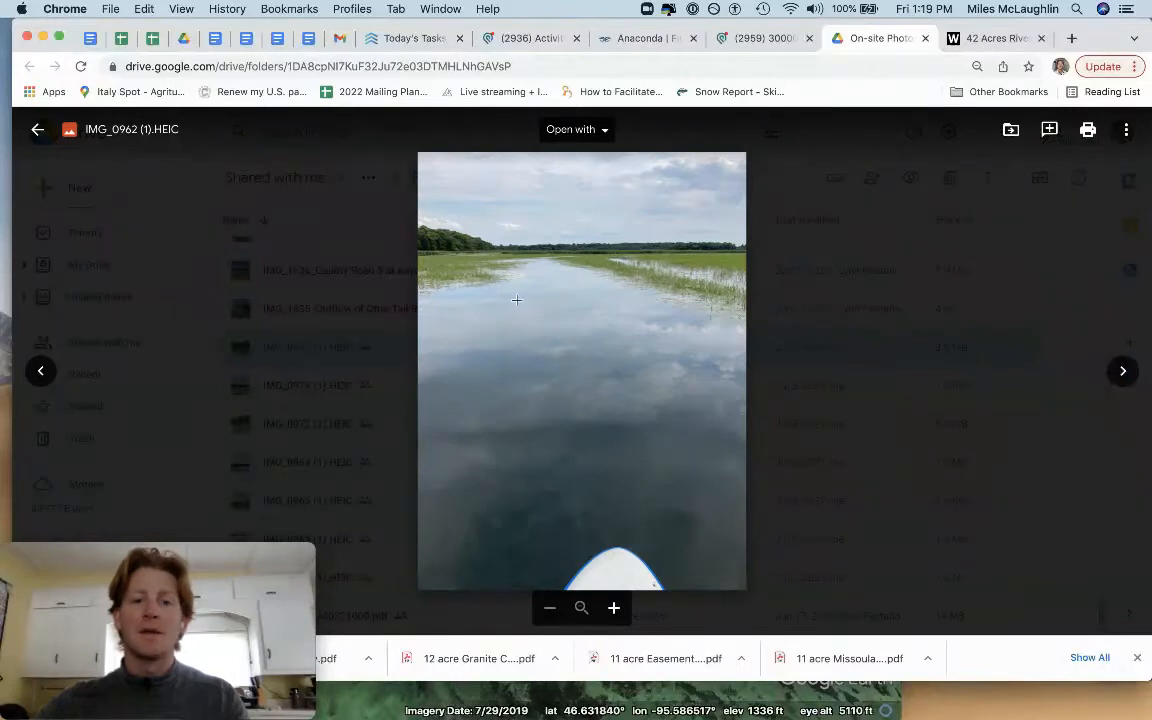
{"action": "mouse_move", "coordinate": [952, 292]}
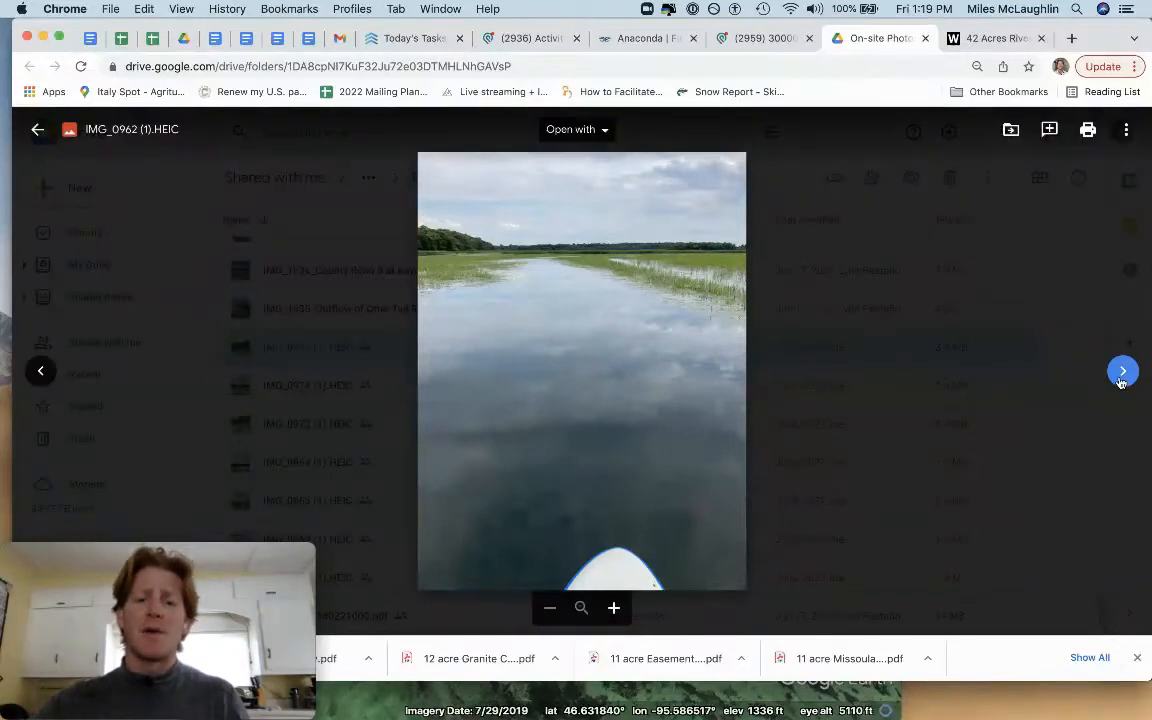
{"action": "mouse_move", "coordinate": [1122, 370]}
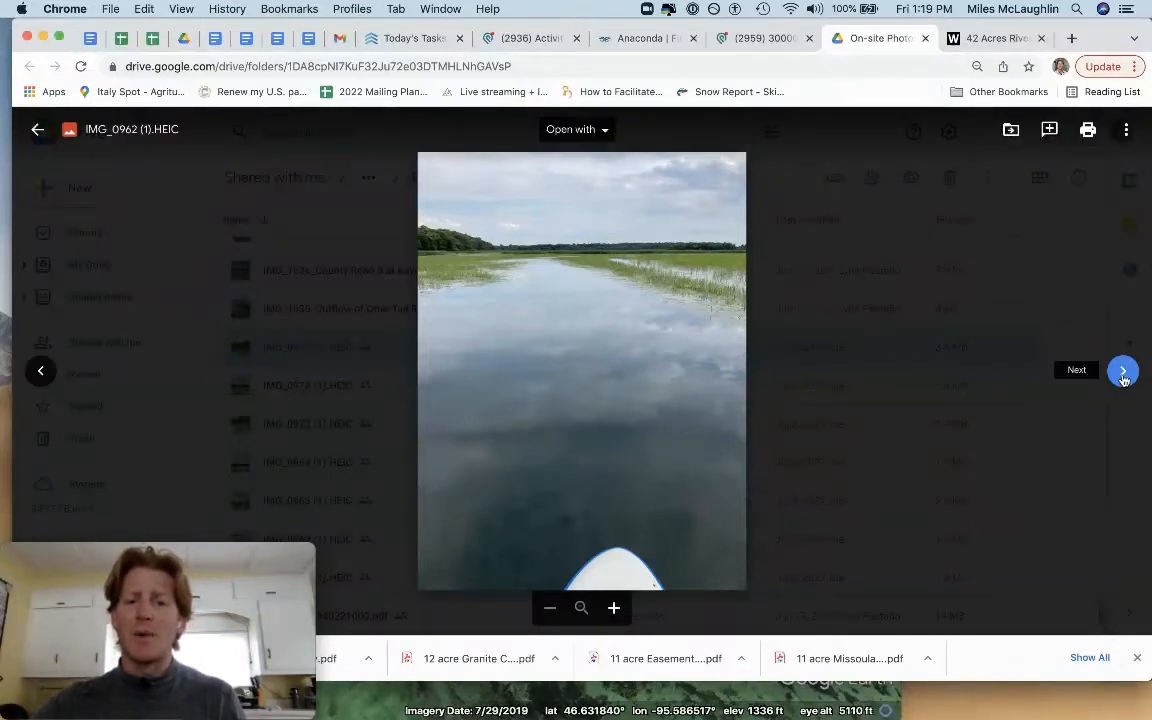
{"action": "left_click", "coordinate": [1121, 370]}
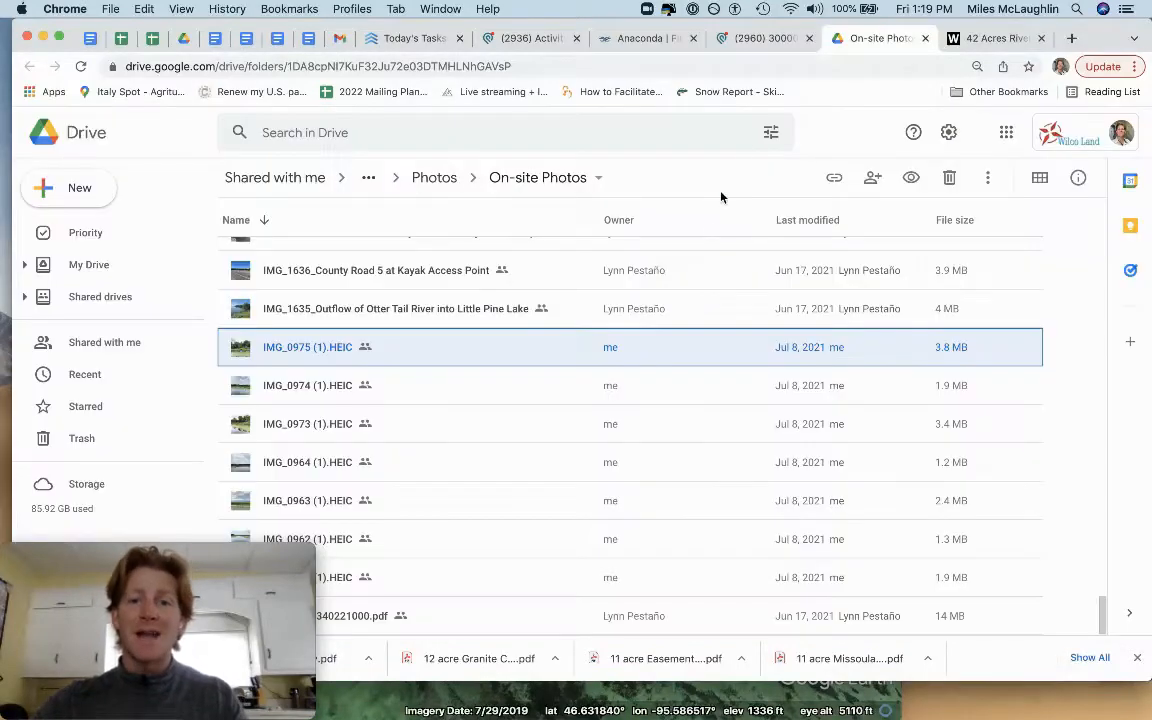
Step: Return to the wilcolandllc.com listing and advance the gallery past the barn-across-the-water photo
{"action": "left_click", "coordinate": [996, 38]}
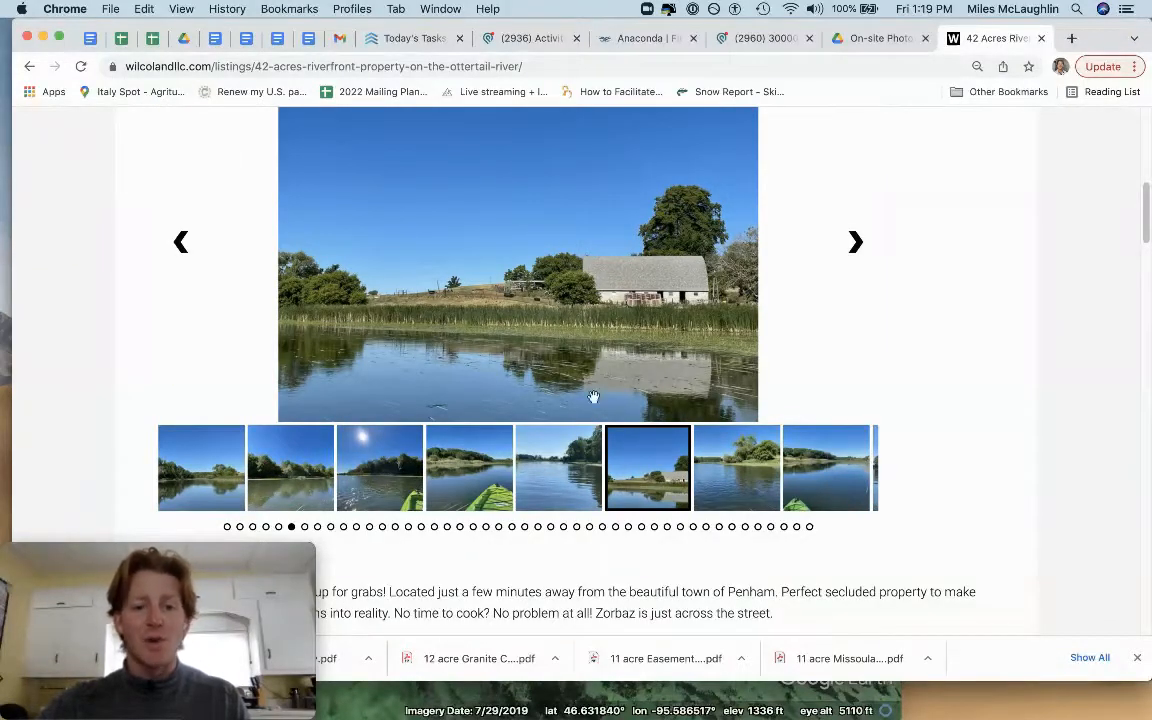
{"action": "key", "text": "F3"}
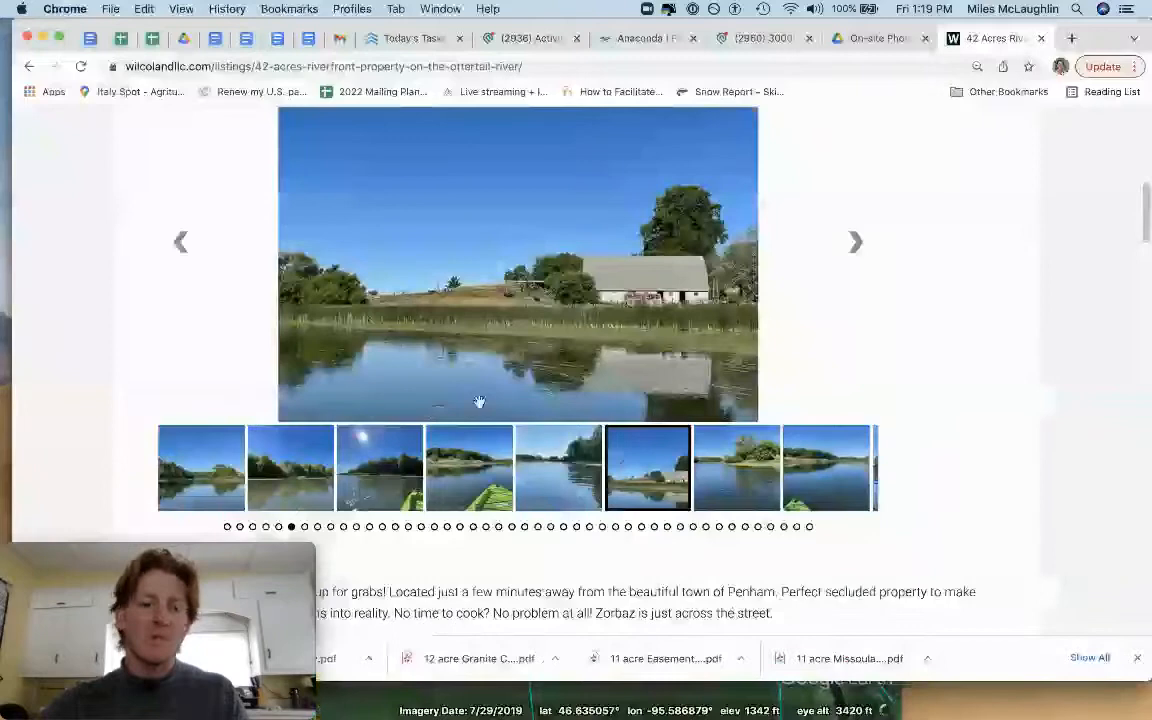
{"action": "left_click", "coordinate": [736, 468]}
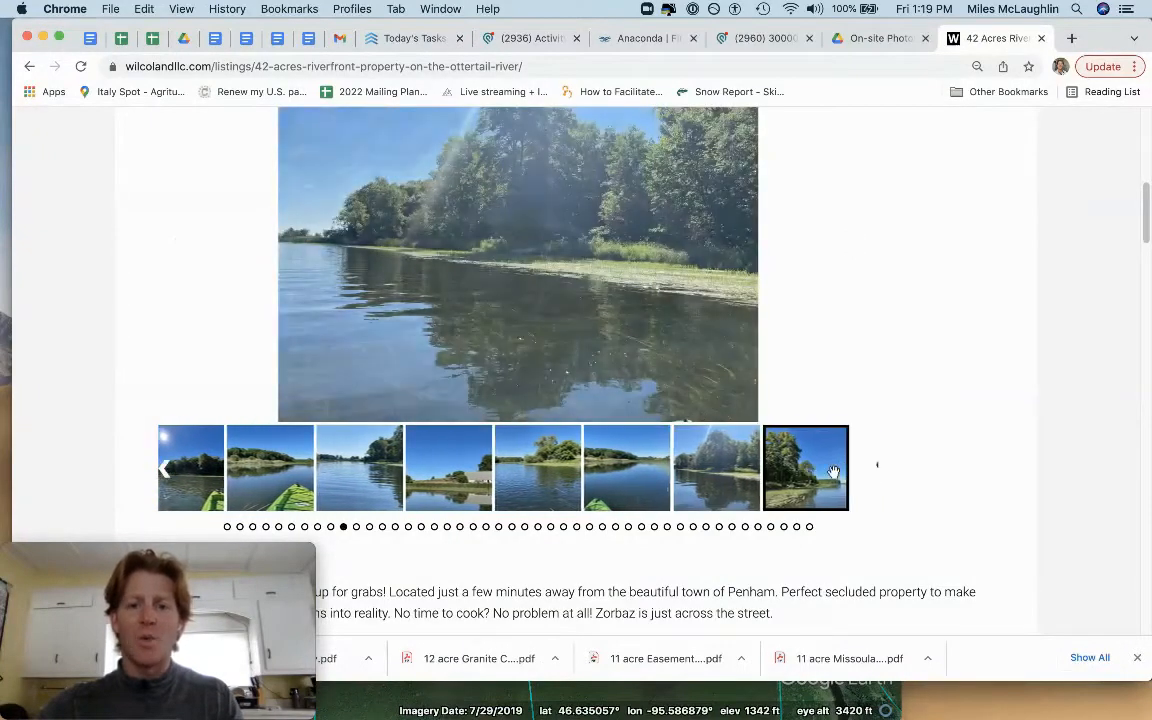
{"action": "left_click", "coordinate": [804, 468]}
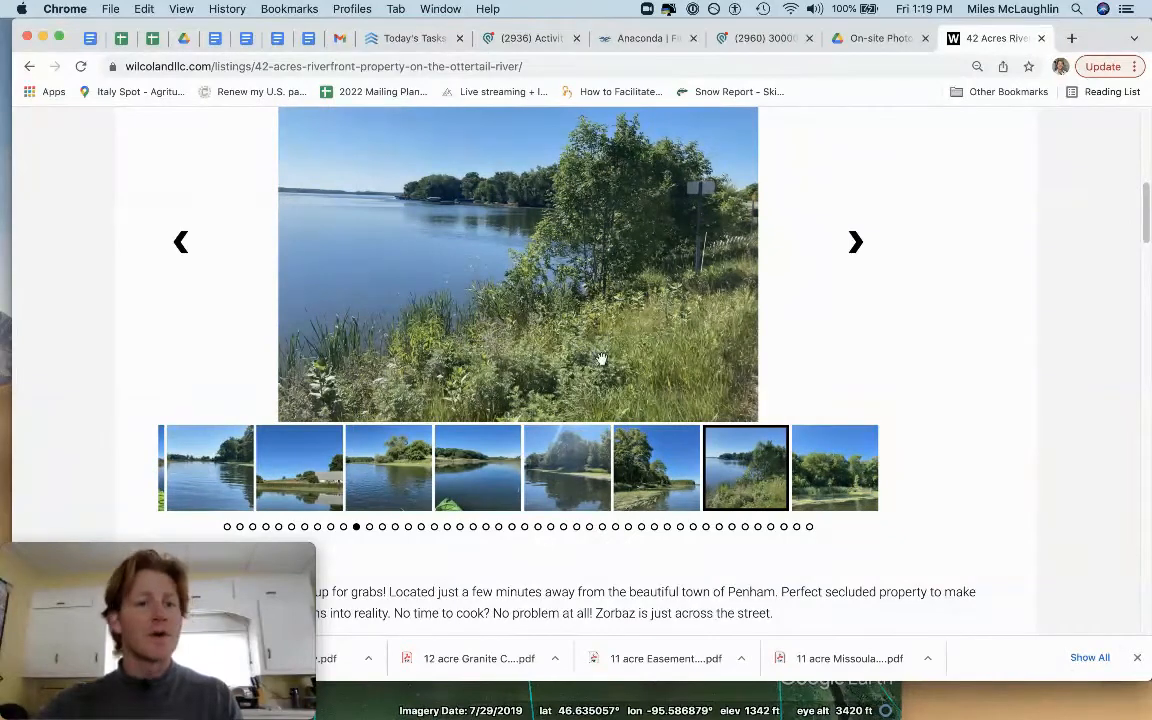
{"action": "mouse_move", "coordinate": [754, 396]}
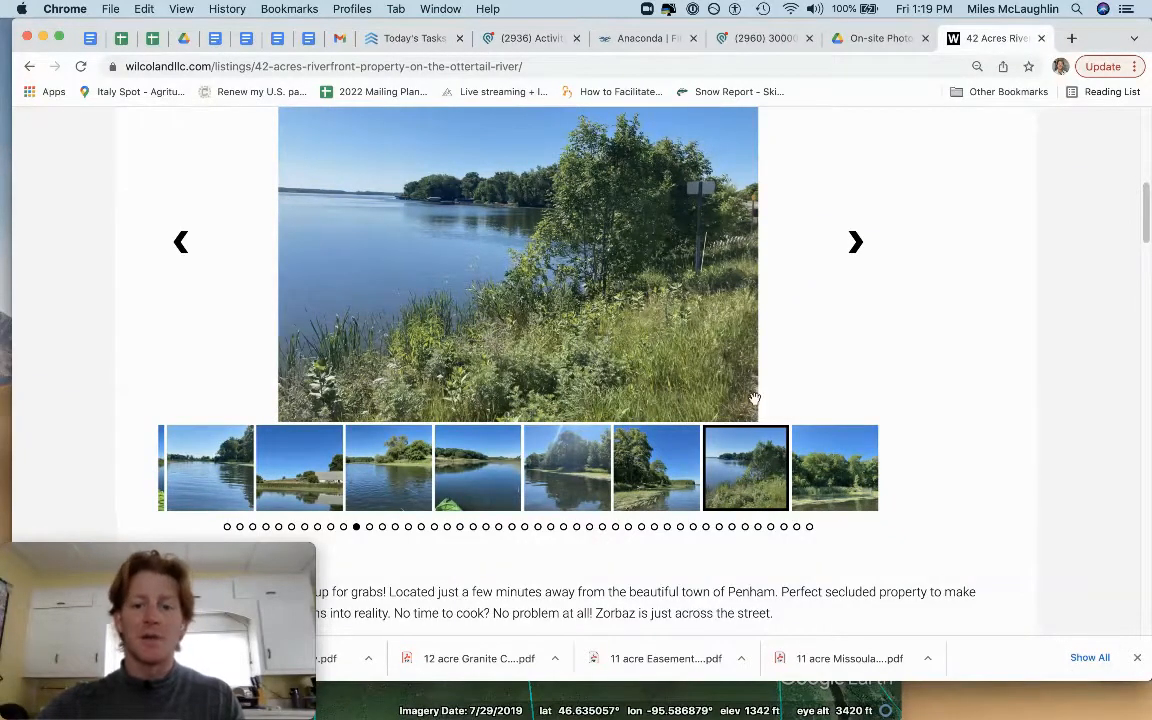
{"action": "left_click", "coordinate": [856, 240]}
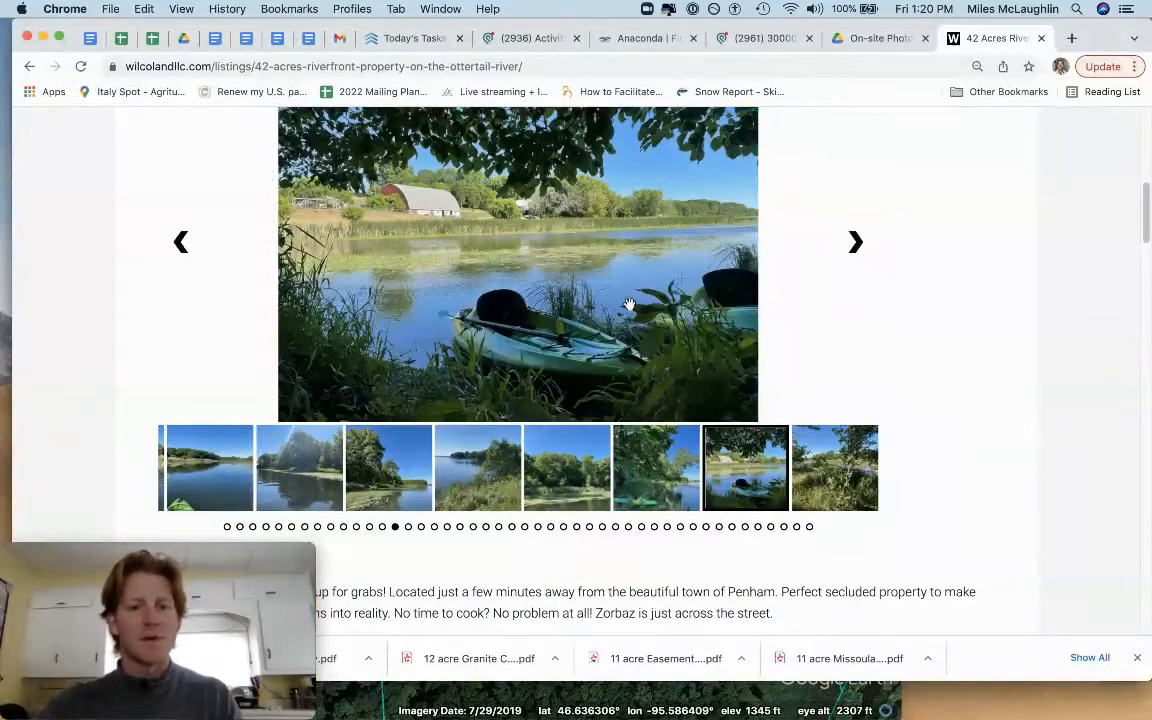
Step: Continue through the woods and meadow photos to the reedy shoreline image
{"action": "left_click", "coordinate": [856, 241]}
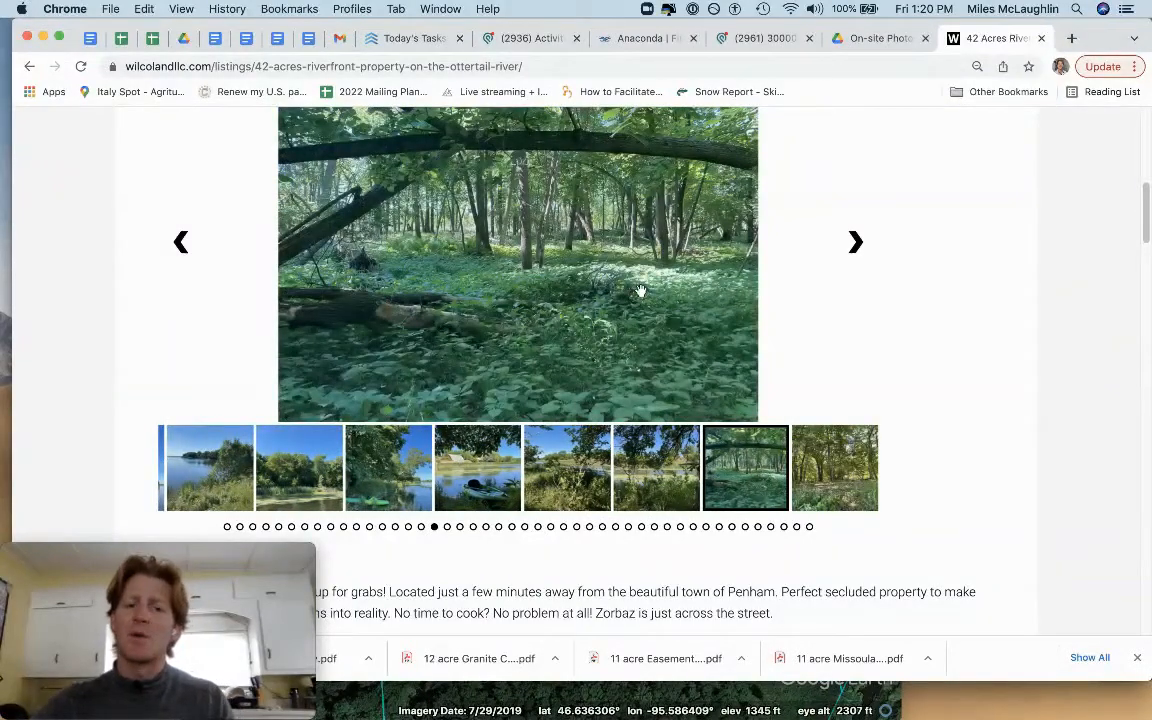
{"action": "left_click", "coordinate": [856, 240]}
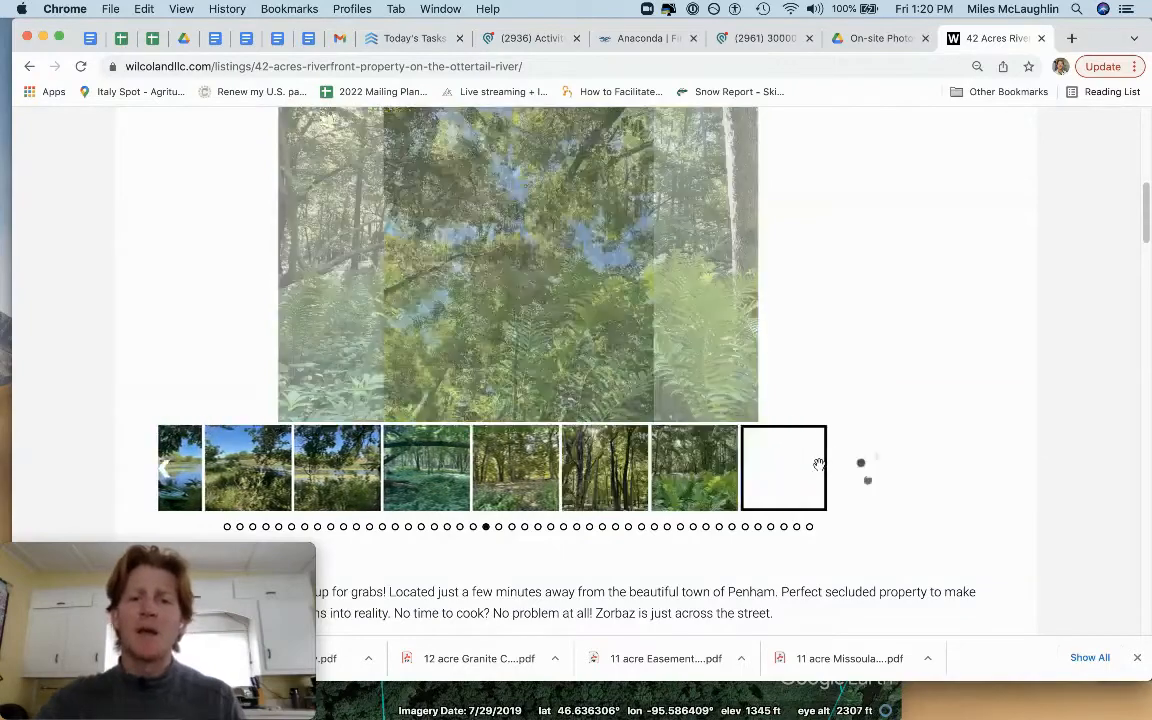
{"action": "left_click", "coordinate": [784, 468]}
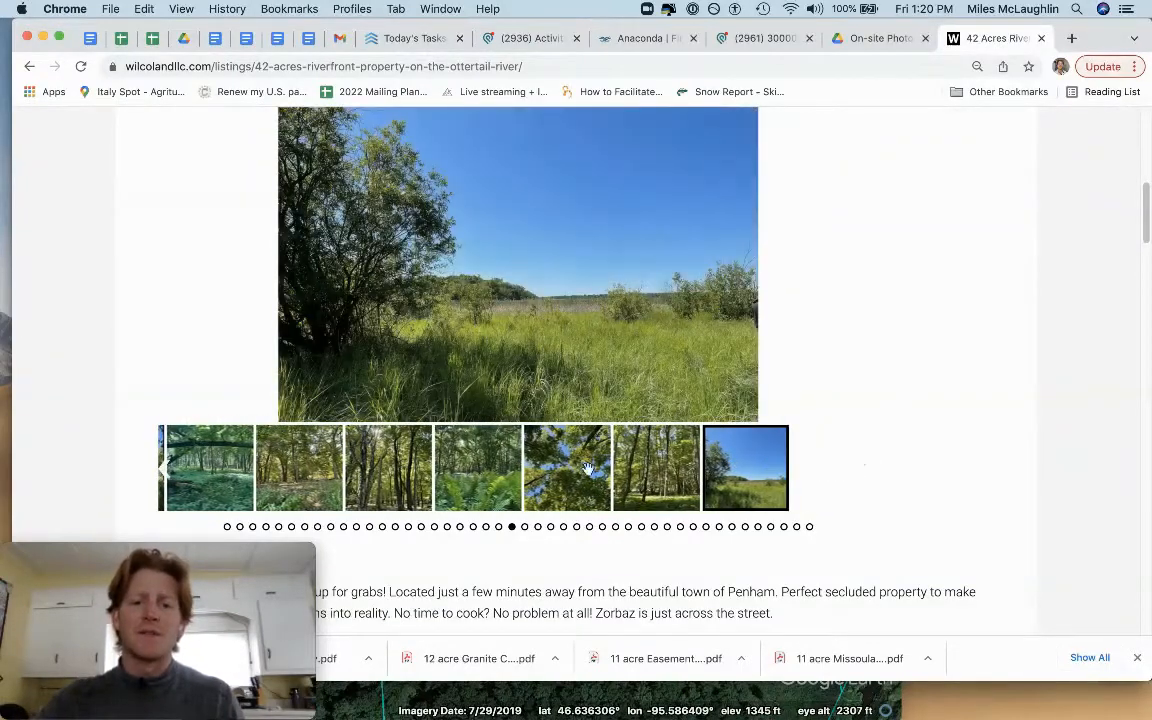
{"action": "left_click", "coordinate": [656, 468]}
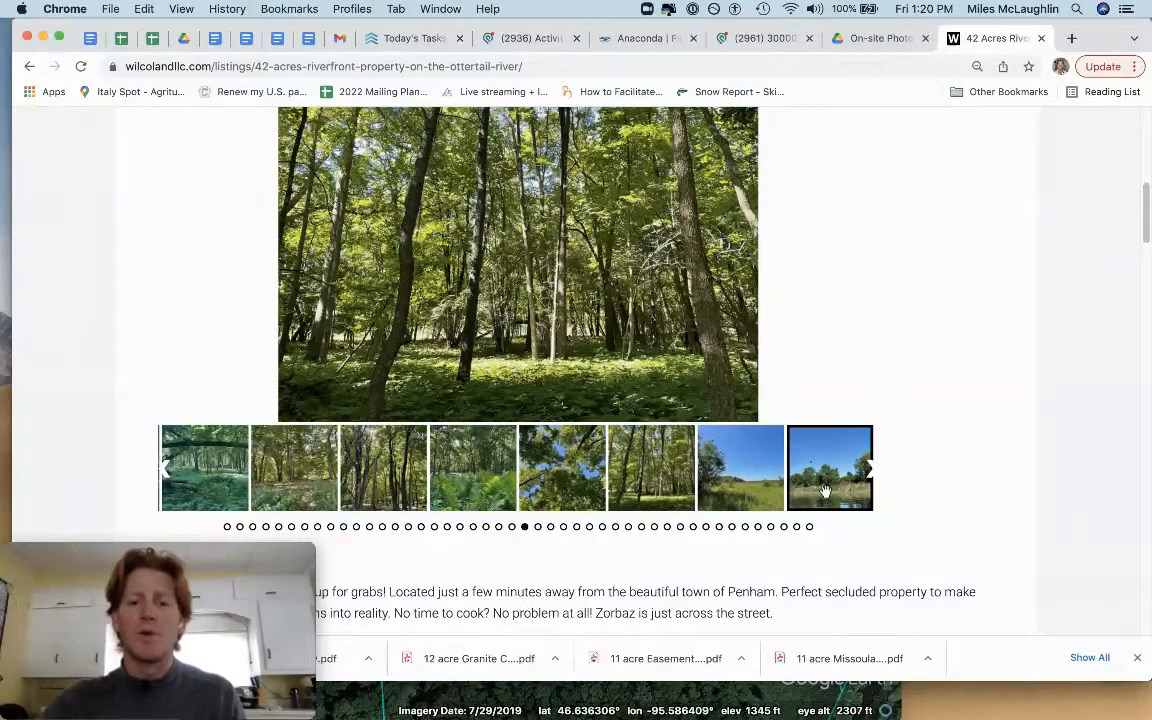
{"action": "left_click", "coordinate": [830, 468]}
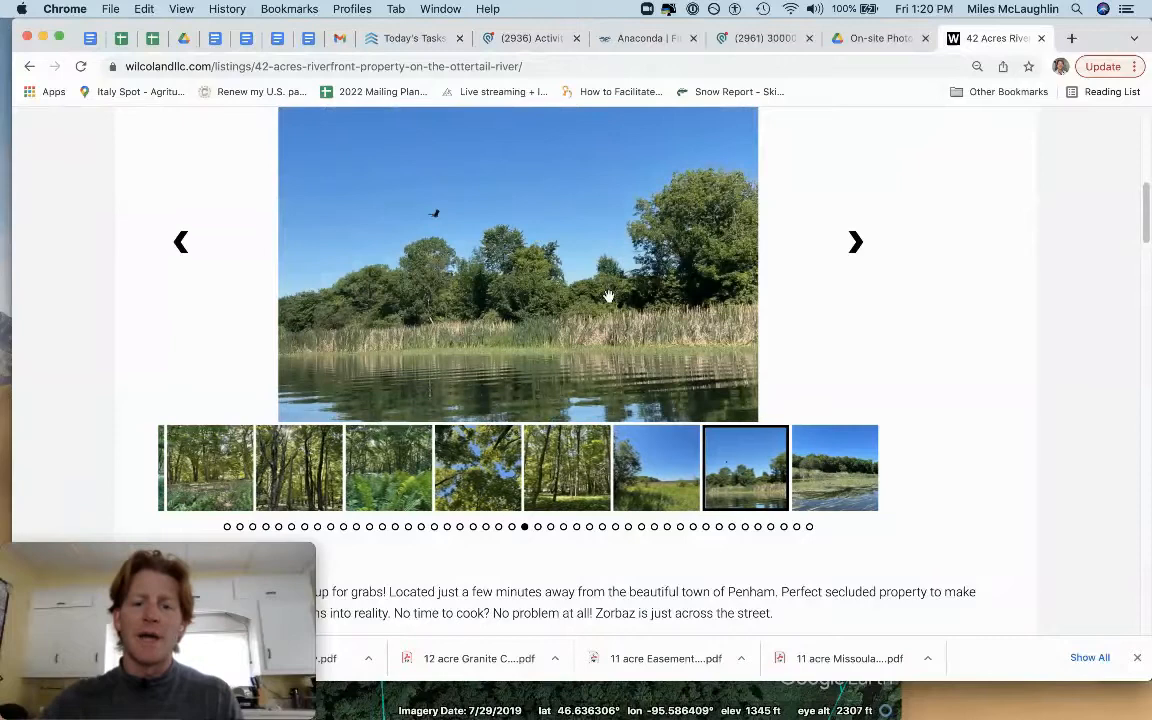